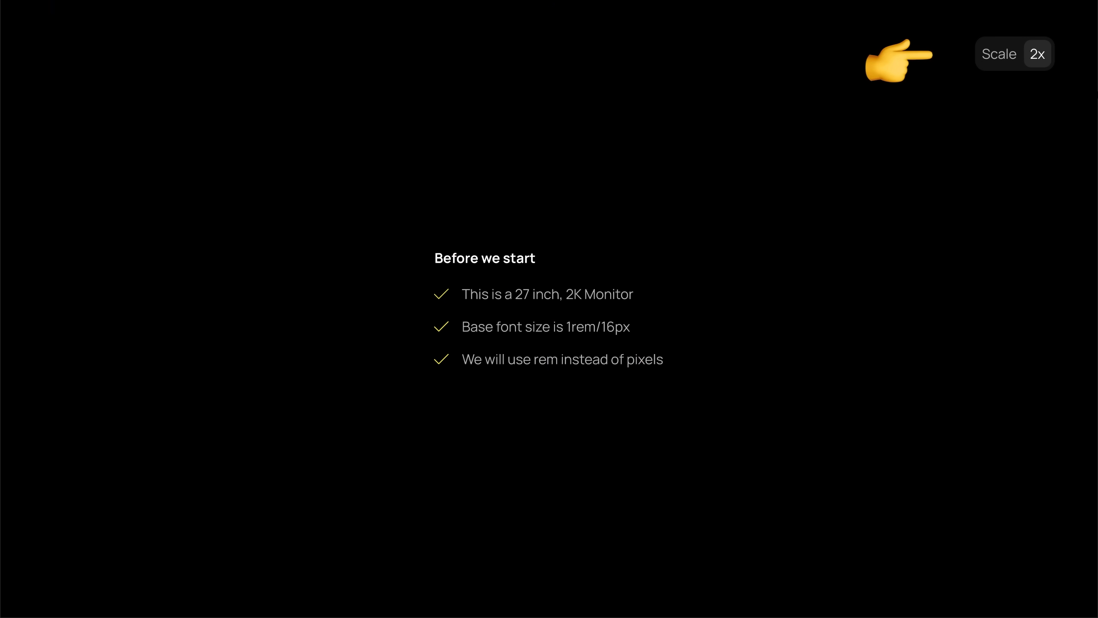
Toggle the Before we start checklist between 2x and 1x scale.
{"action": "left_click", "coordinate": [1038, 54]}
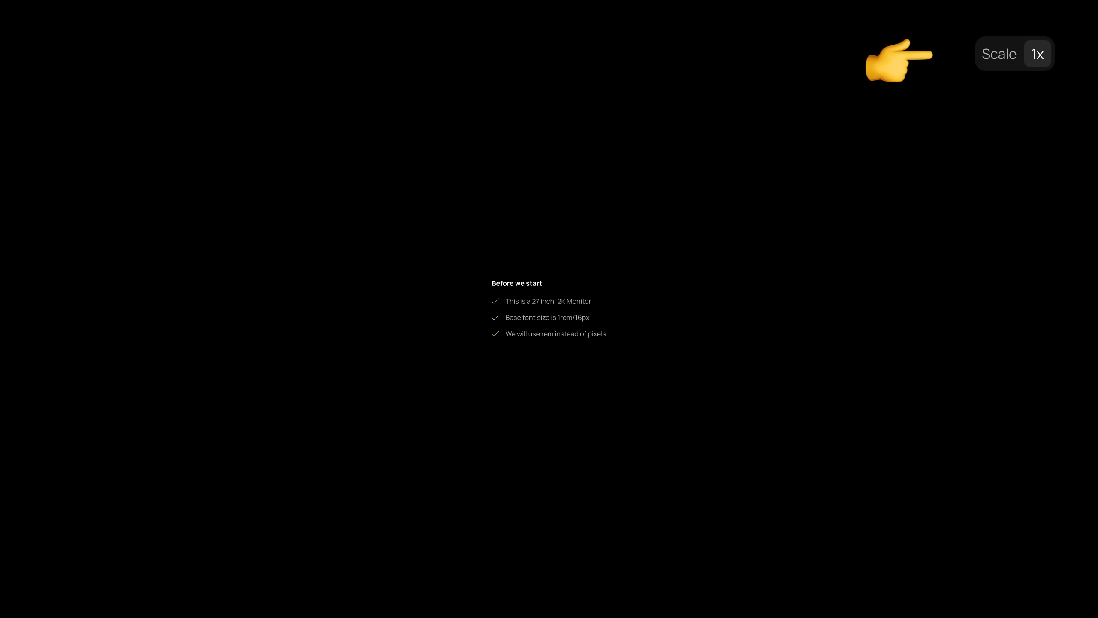
{"action": "left_click", "coordinate": [1038, 54]}
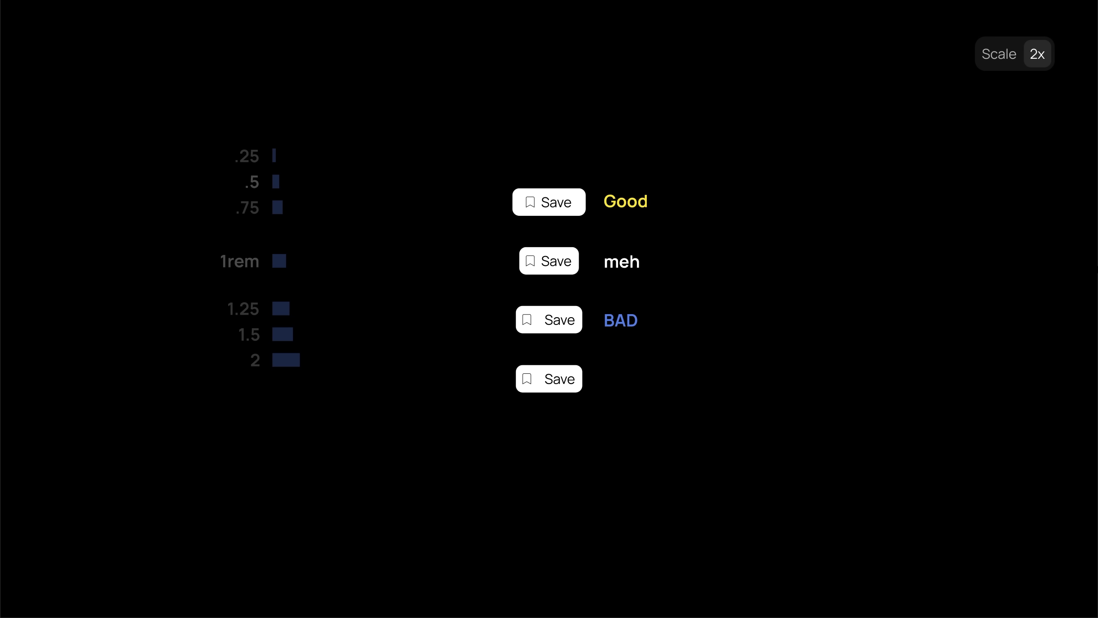
Morph the last Save button into the 190/11K like pill and cycle it through 4x, 2x and 1x scale.
{"action": "left_click", "coordinate": [548, 379]}
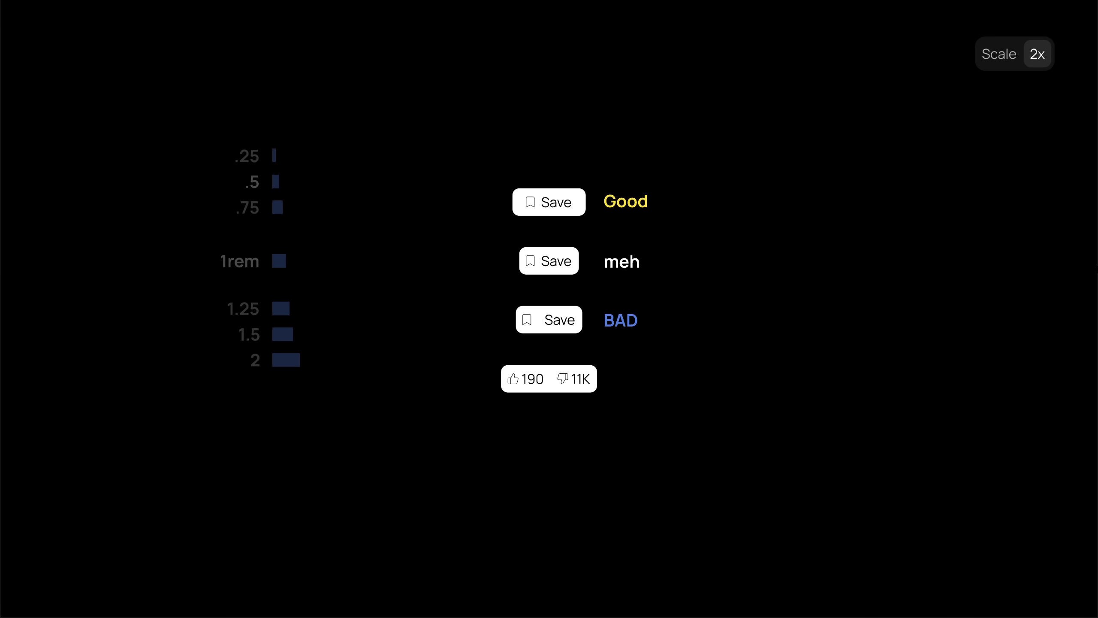
{"action": "left_click", "coordinate": [1039, 54]}
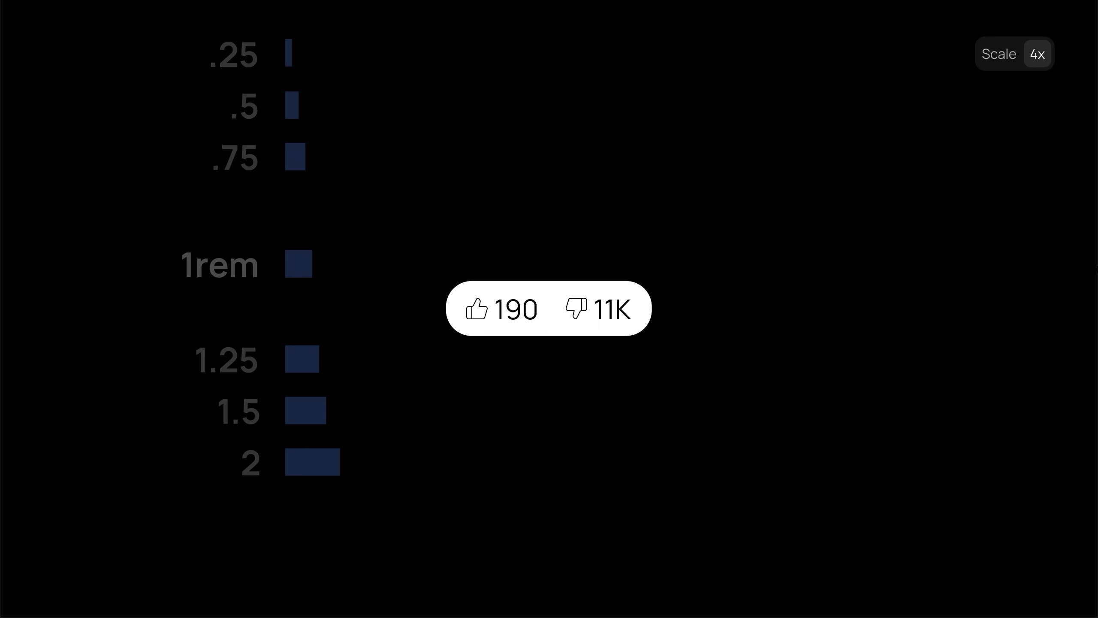
{"action": "left_click", "coordinate": [1039, 54]}
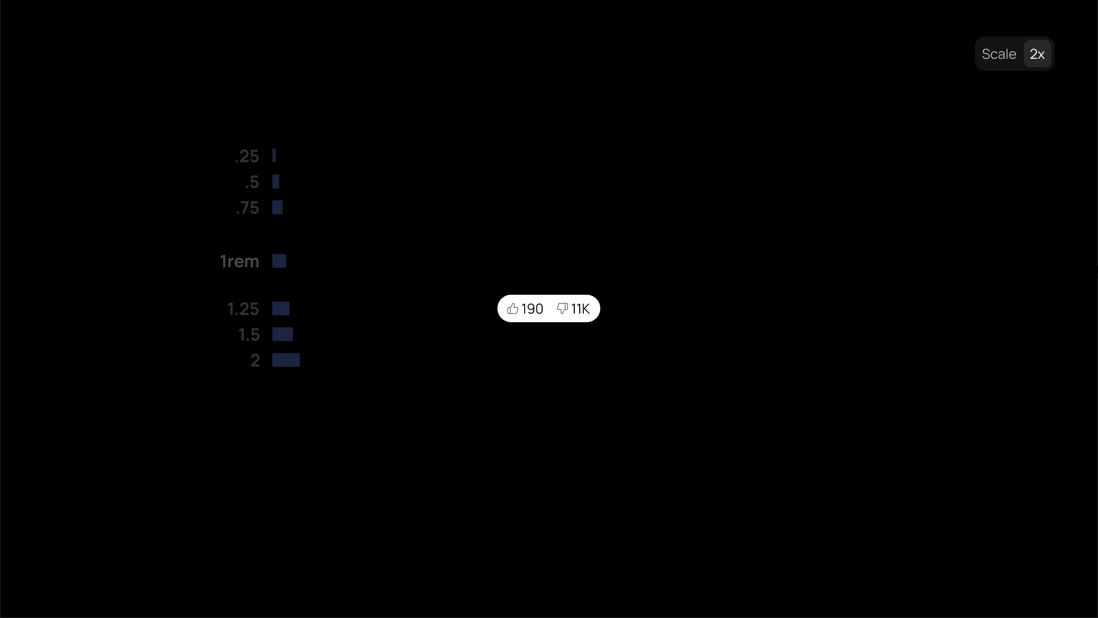
{"action": "left_click", "coordinate": [1039, 54]}
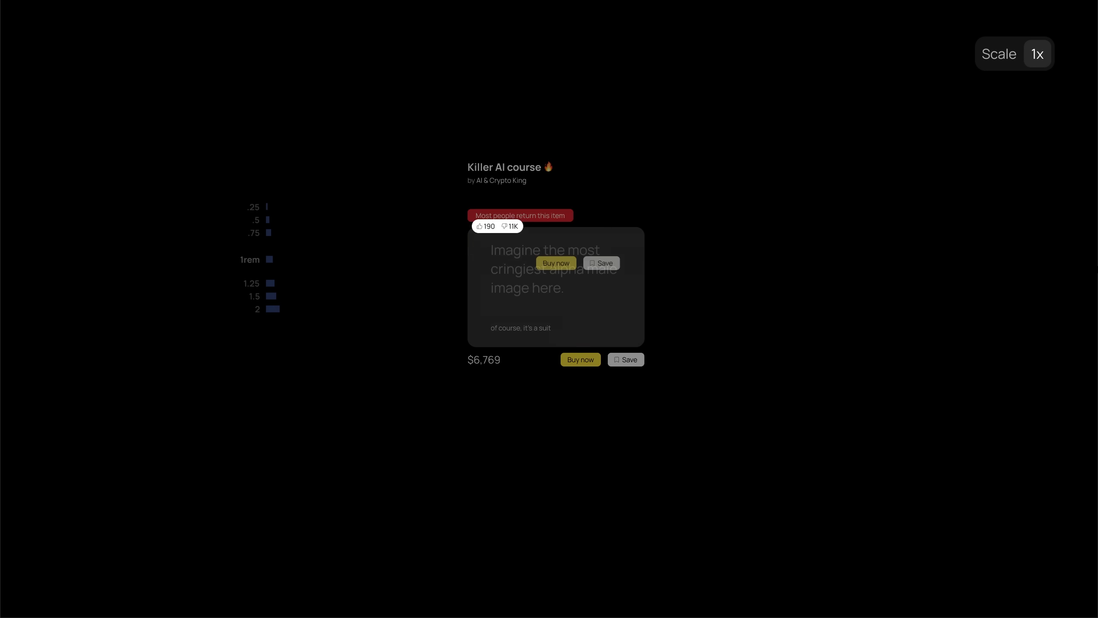
Scale the Buy now button up to 4x and highlight its .5rem and 1rem padding.
{"action": "left_click", "coordinate": [1037, 54]}
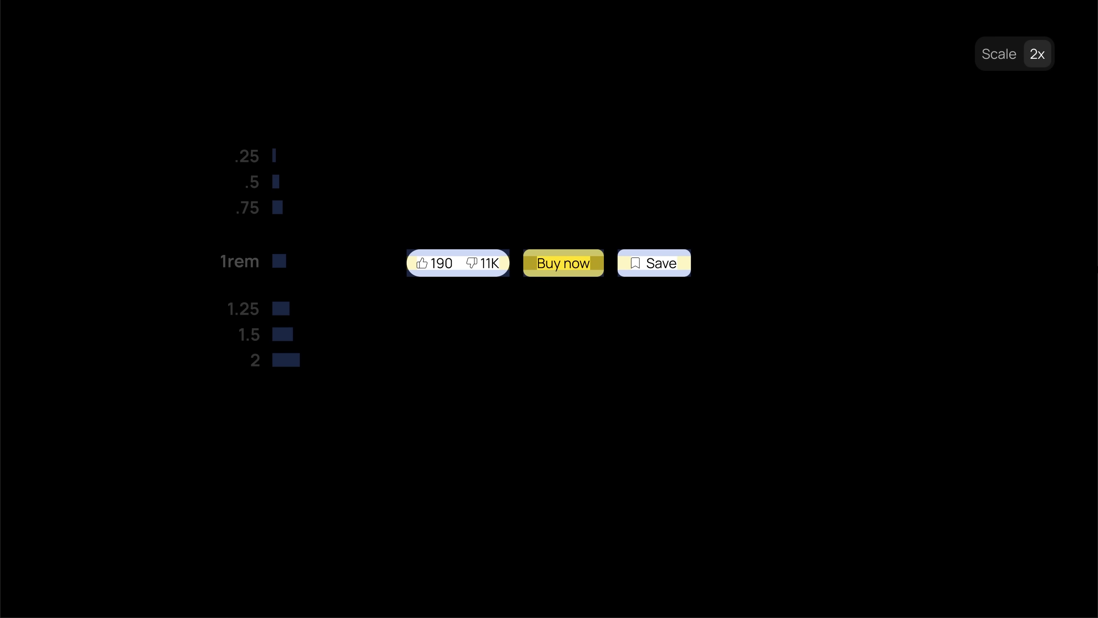
{"action": "left_click", "coordinate": [1039, 54]}
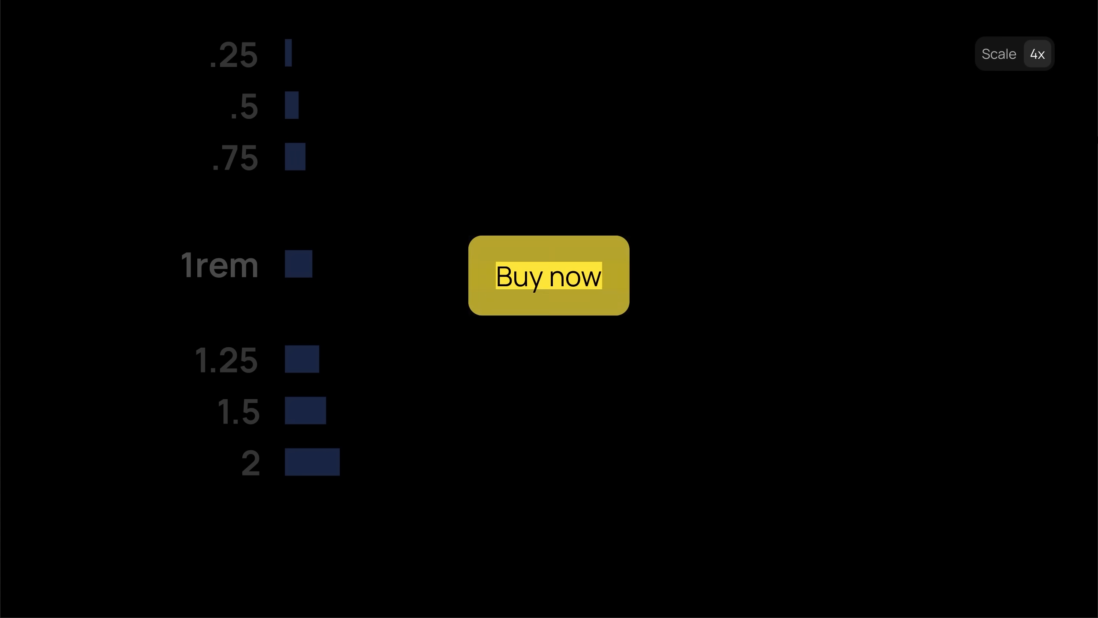
{"action": "left_click", "coordinate": [548, 275]}
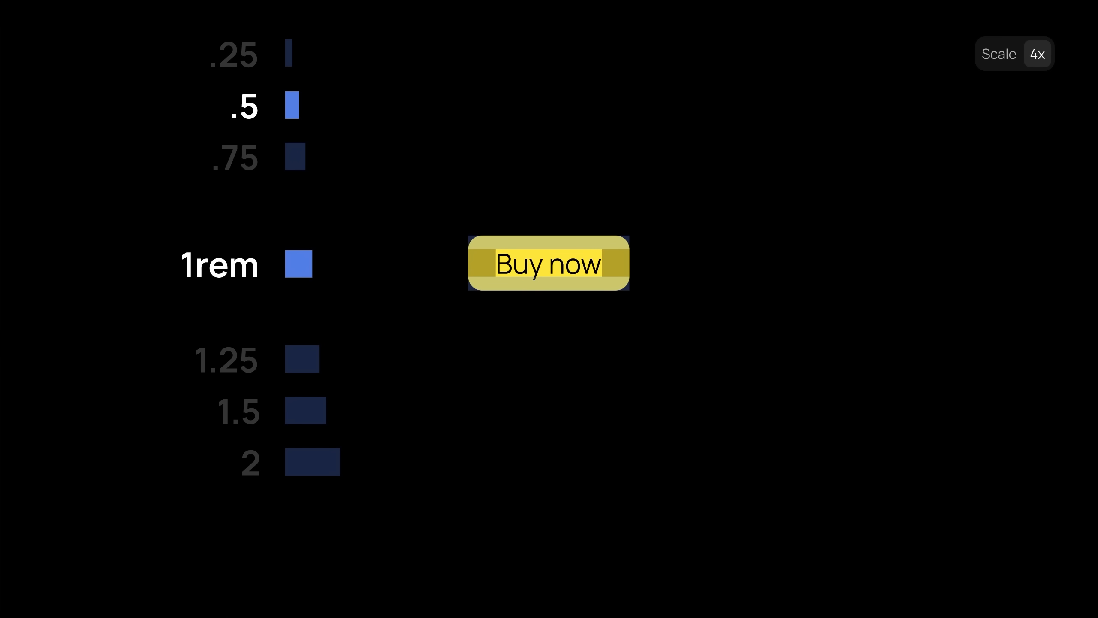
Return to 2x and reveal the full, evenly spaced Killer AI course card.
{"action": "left_click", "coordinate": [1039, 54]}
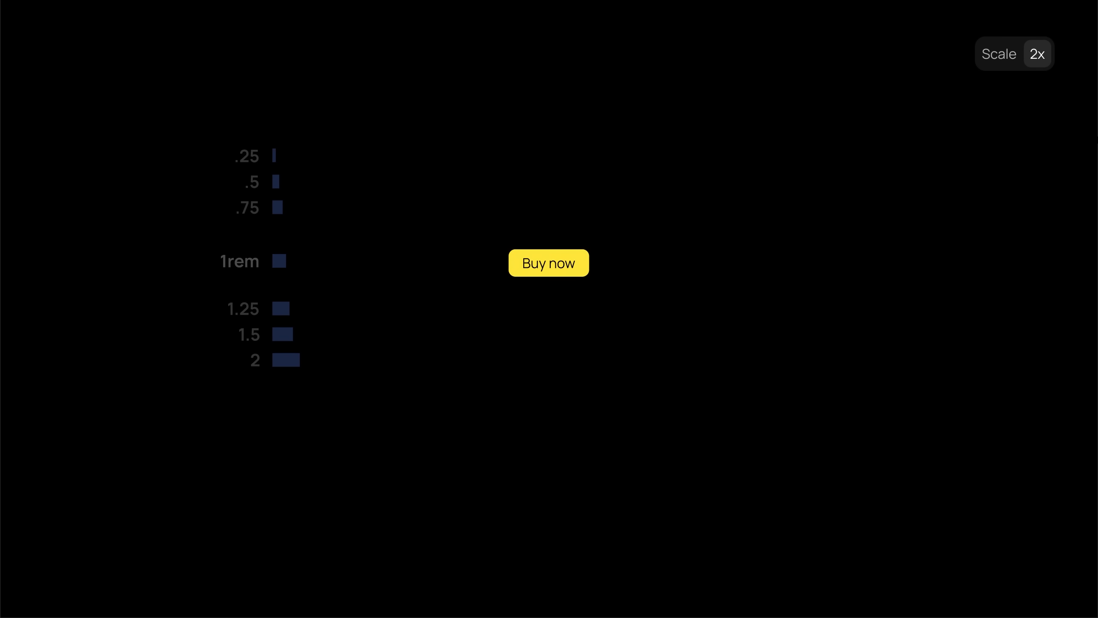
{"action": "left_click", "coordinate": [549, 262]}
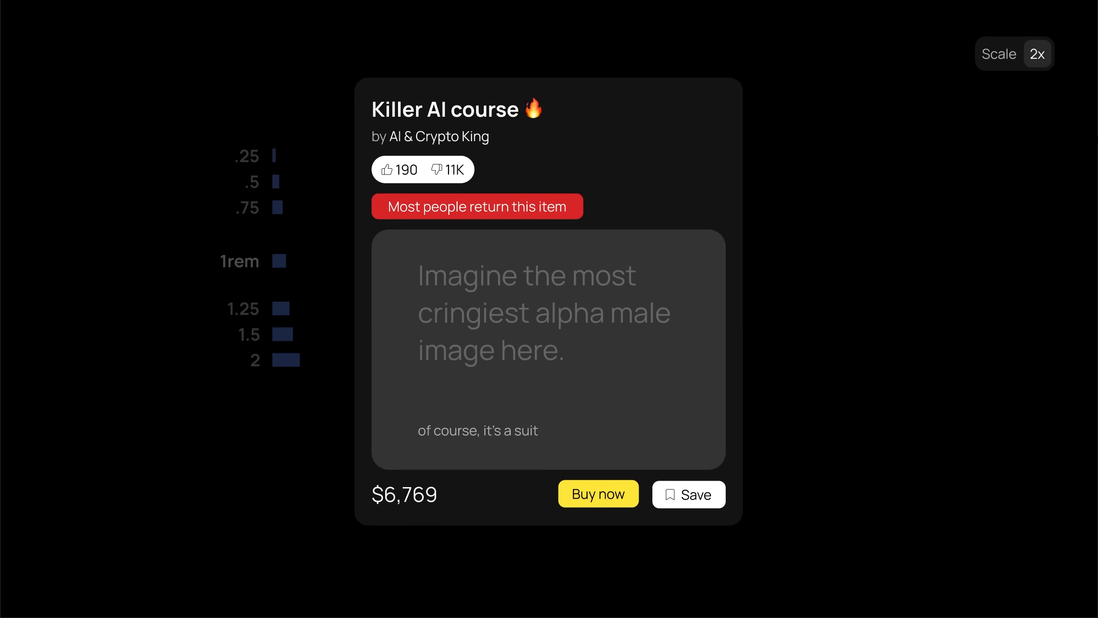
Show the four card variants padded .75rem, 1rem, 1.25rem and 1.5rem at 1x, then return to 2x.
{"action": "left_click", "coordinate": [242, 309]}
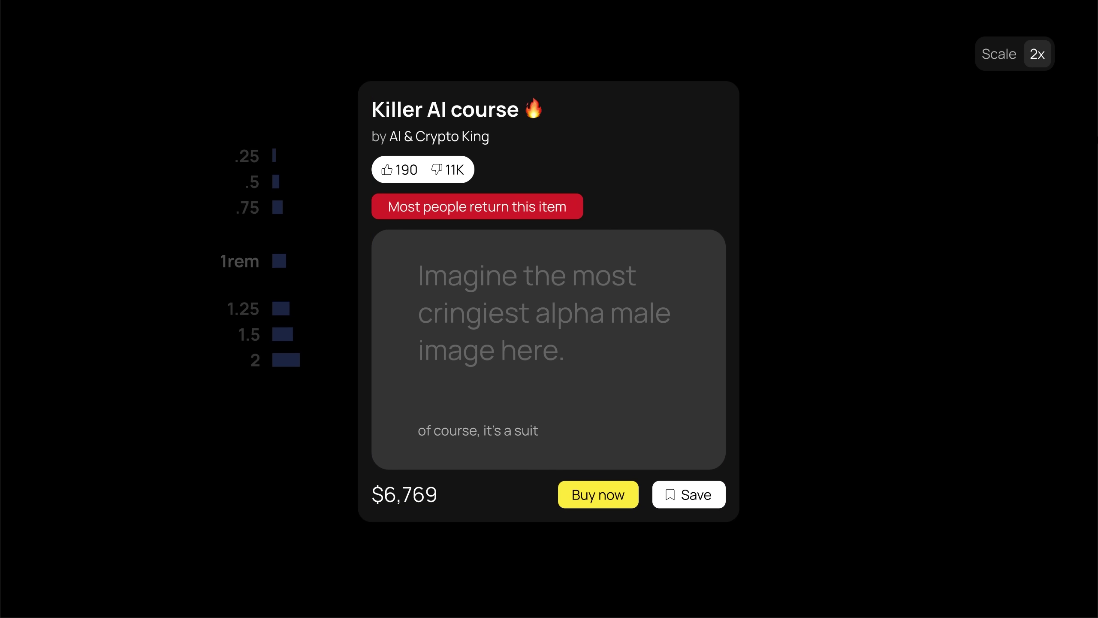
{"action": "left_click", "coordinate": [1039, 55]}
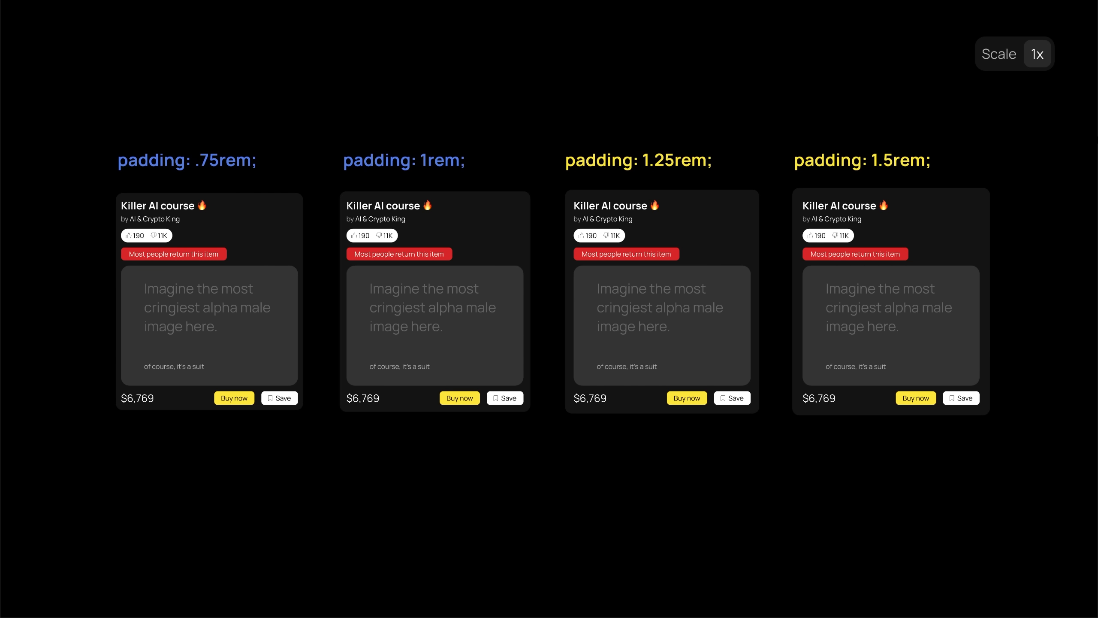
{"action": "left_click", "coordinate": [1039, 54]}
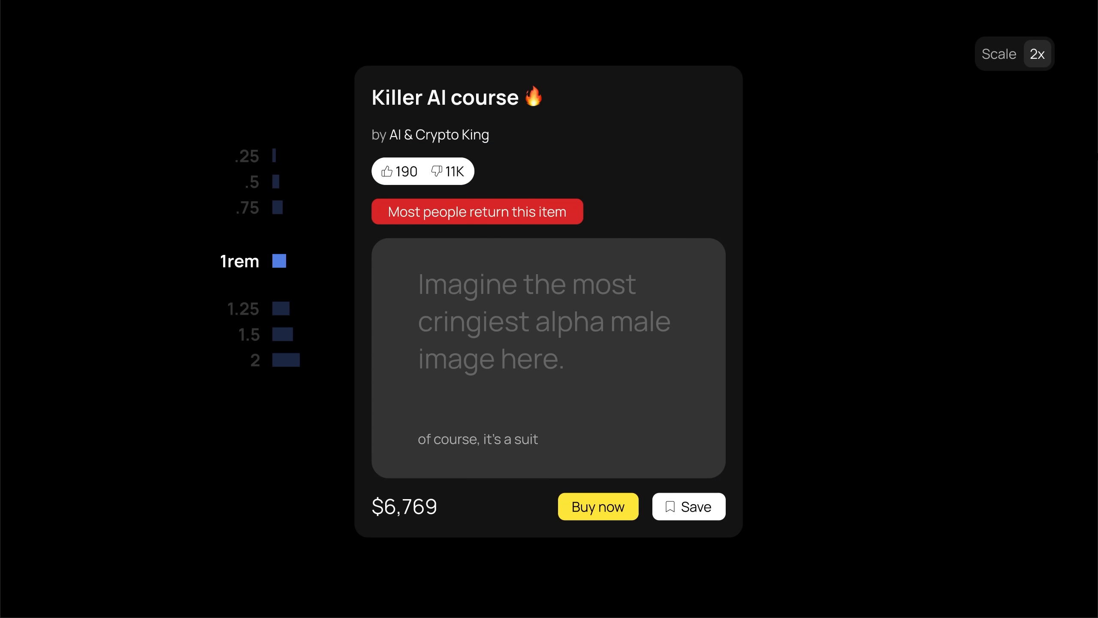
Highlight the card's .75rem, .5rem and .25rem spacings, then show the card at 1x true size.
{"action": "left_click", "coordinate": [279, 207]}
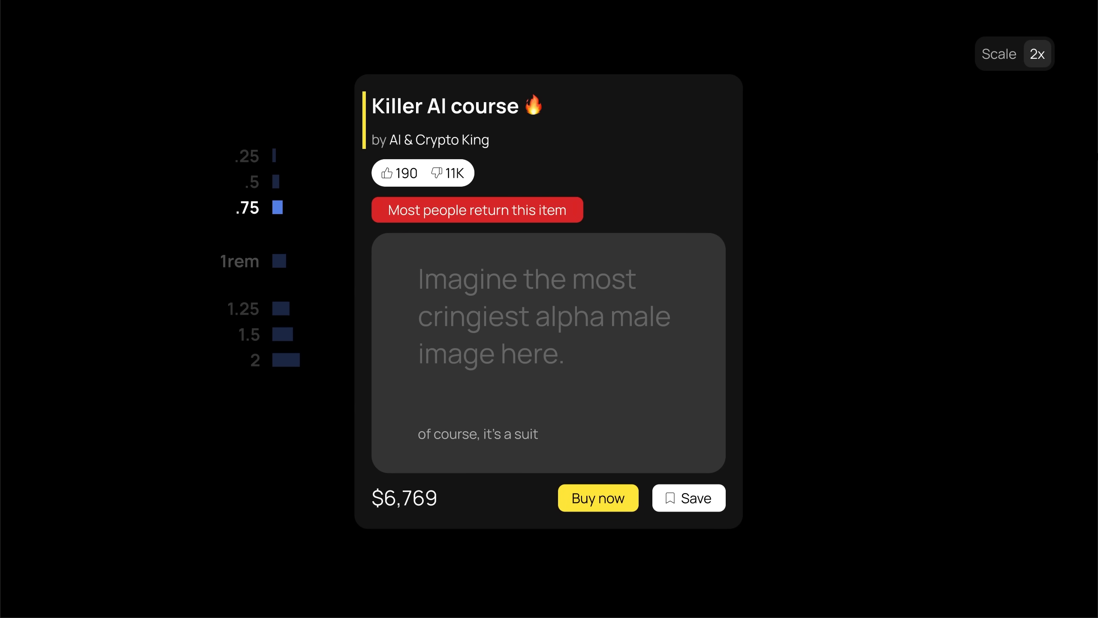
{"action": "left_click", "coordinate": [279, 182]}
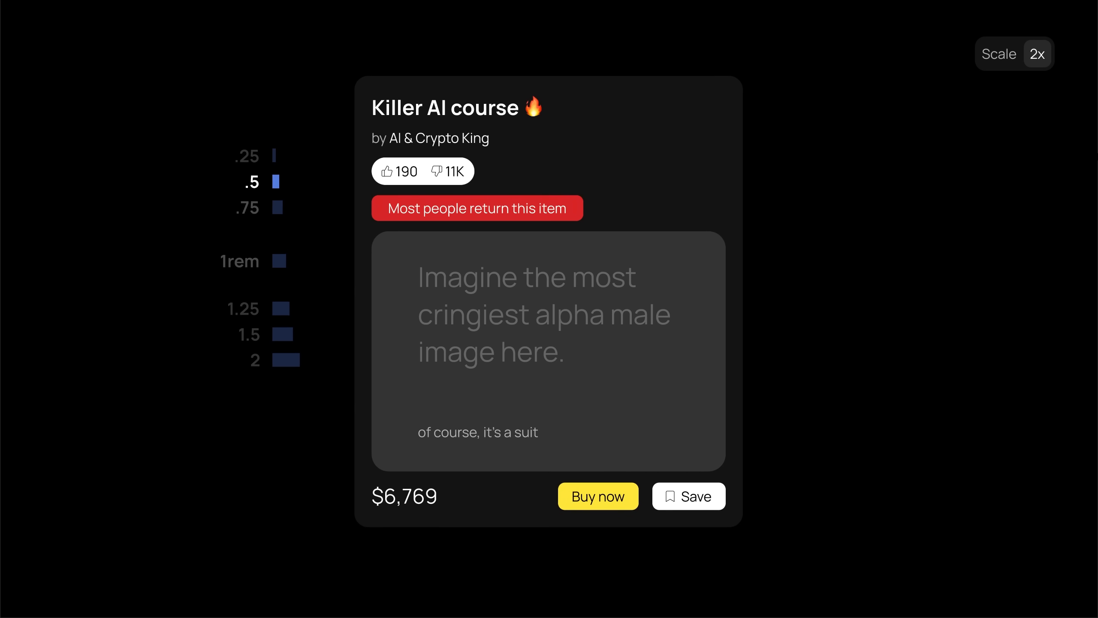
{"action": "left_click", "coordinate": [253, 156]}
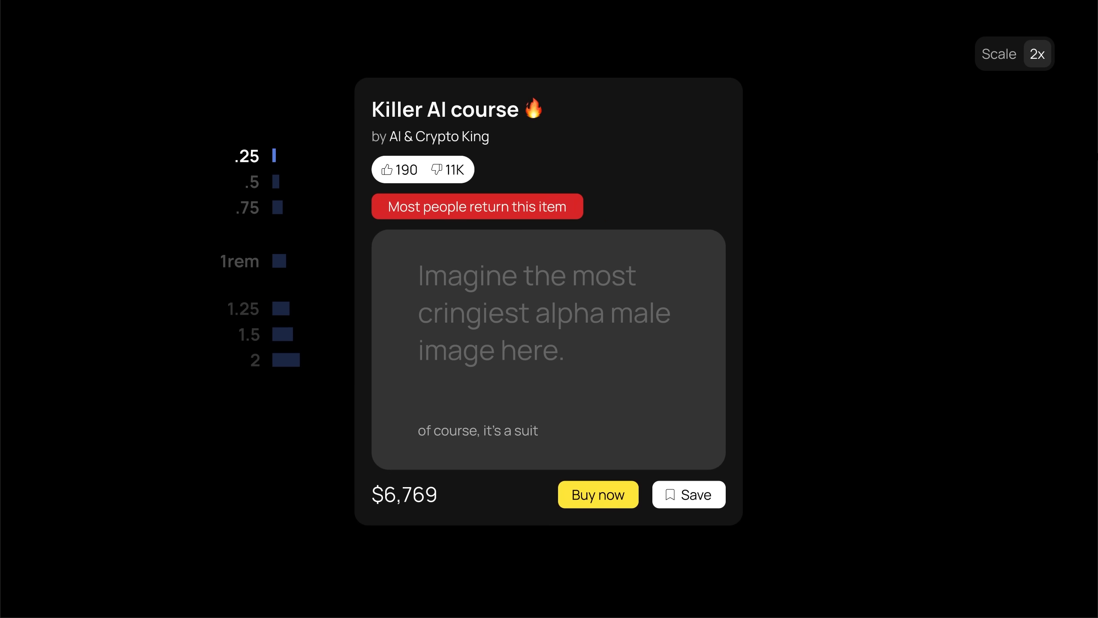
{"action": "left_click", "coordinate": [1039, 54]}
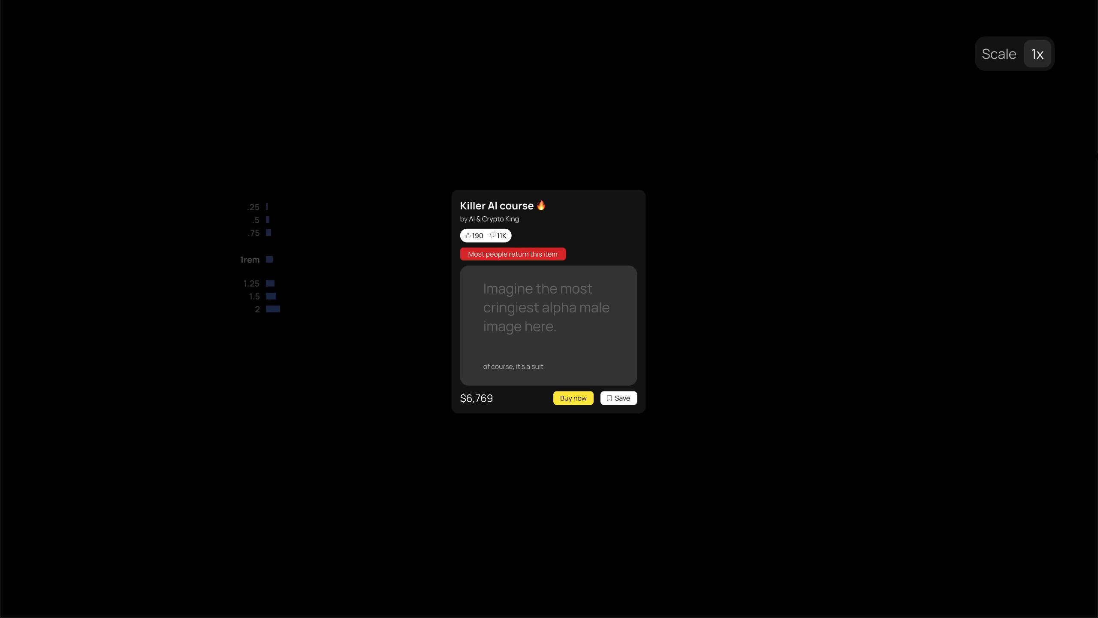
{"action": "left_click", "coordinate": [1038, 54]}
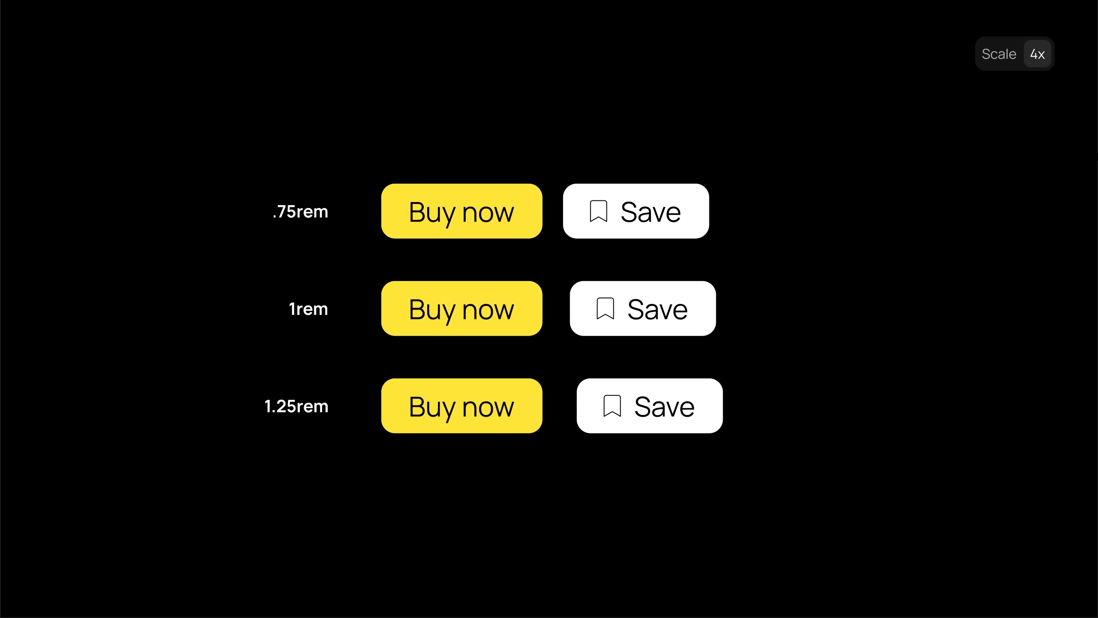
Scale the Buy now/Save button-gap comparison down to 2x and move on to the Mobbin tab.
{"action": "left_click", "coordinate": [1039, 54]}
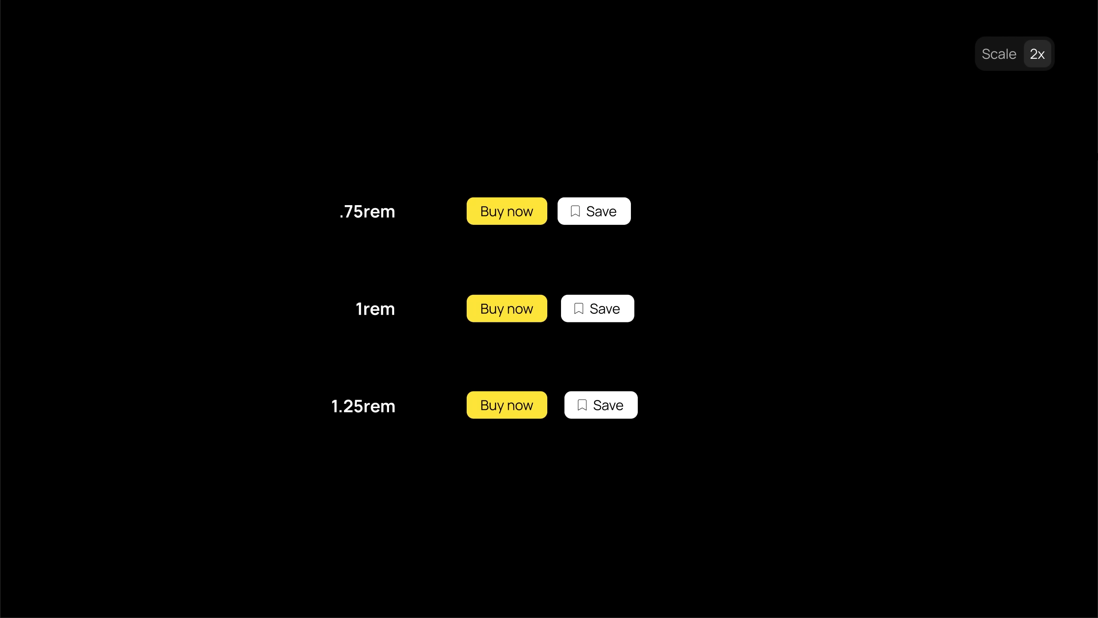
{"action": "left_click", "coordinate": [1039, 54]}
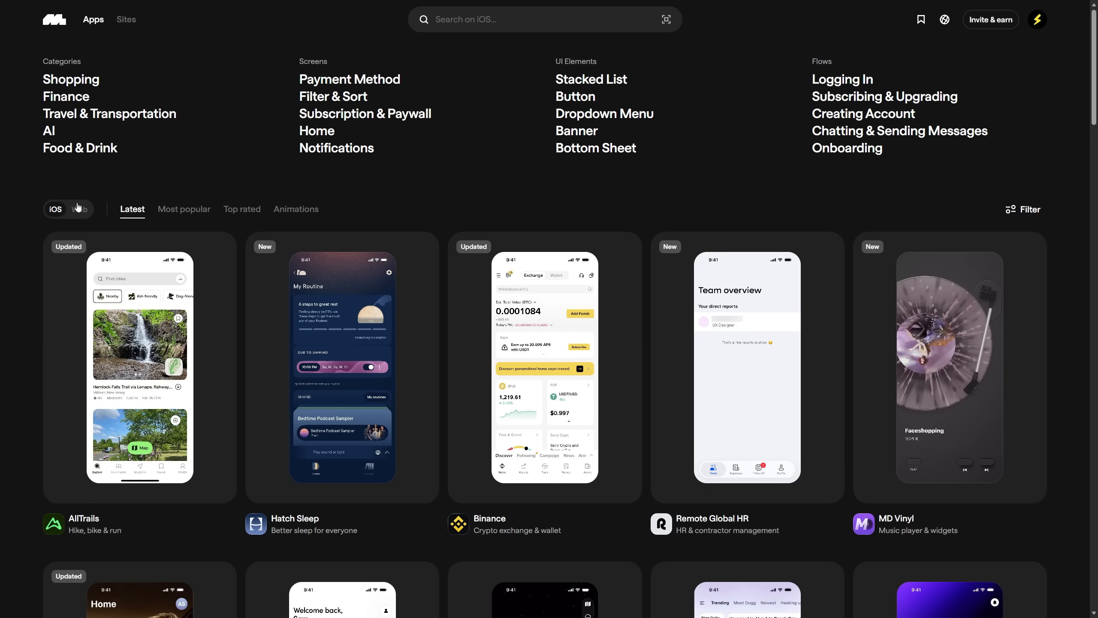
Browse Mobbin's most popular web apps, a trending screens collection, and Shopify's flows list.
{"action": "left_click", "coordinate": [79, 208]}
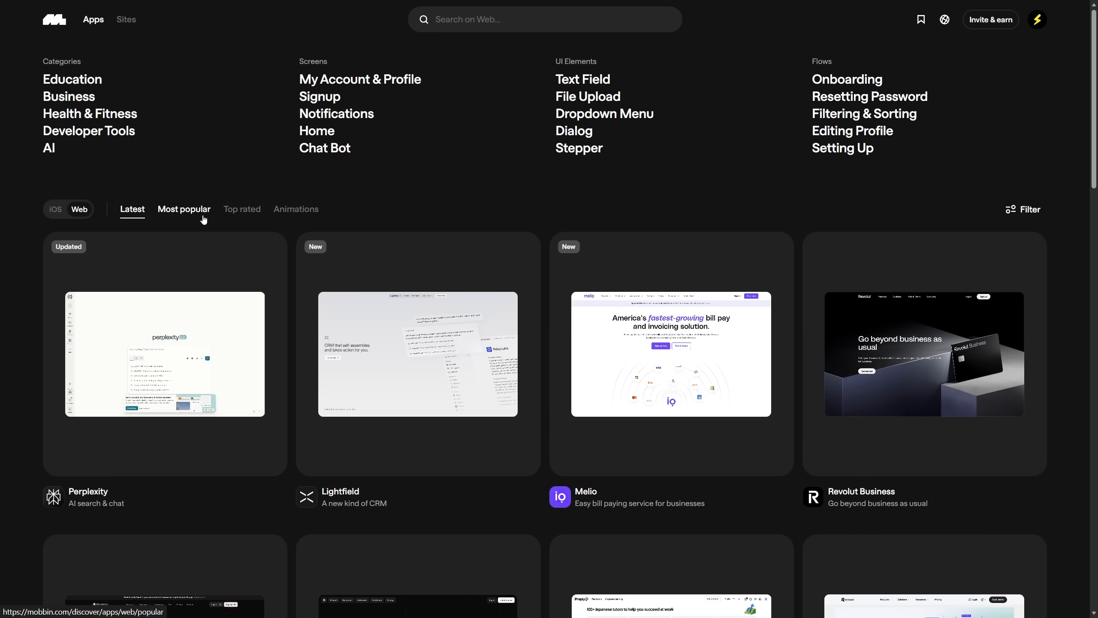
{"action": "left_click", "coordinate": [184, 209]}
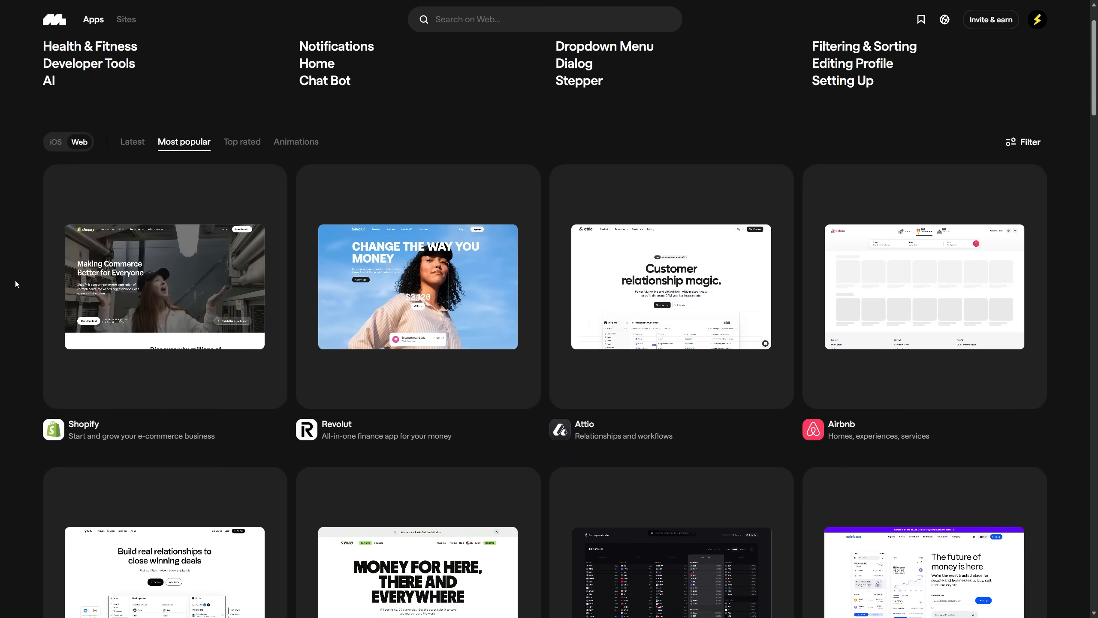
{"action": "left_click", "coordinate": [545, 19]}
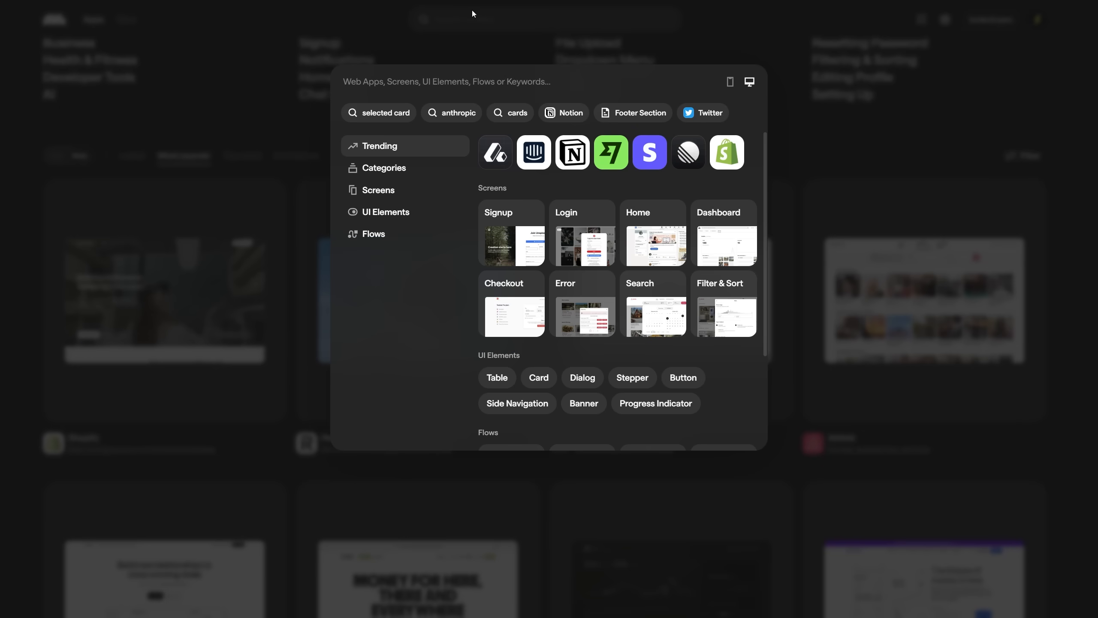
{"action": "left_click", "coordinate": [385, 113]}
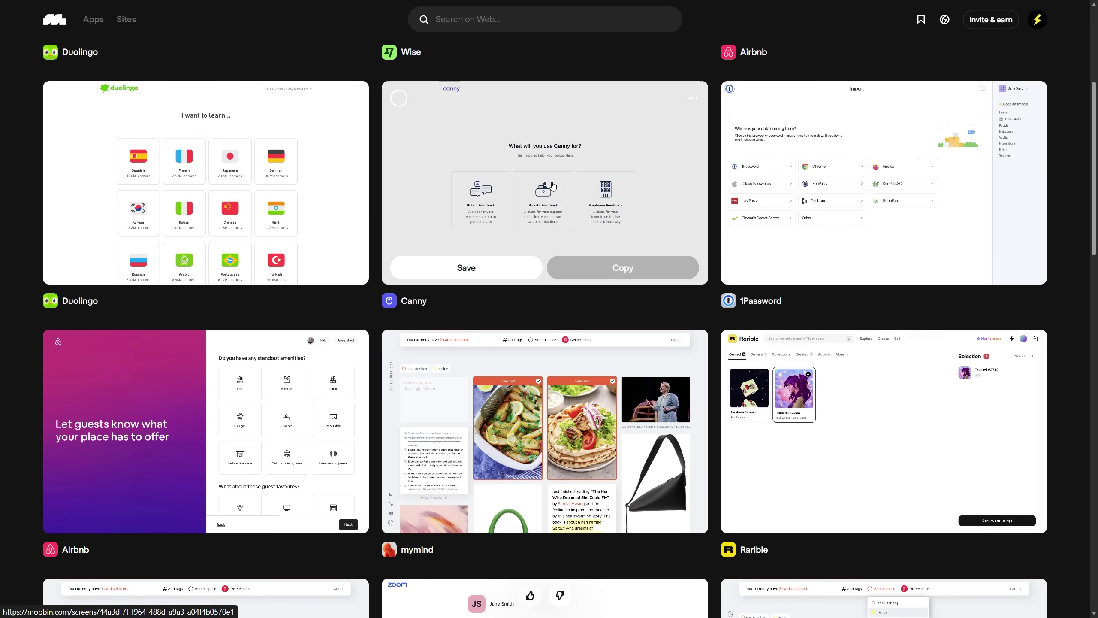
{"action": "scroll", "scroll_direction": "down", "scroll_amount": 3}
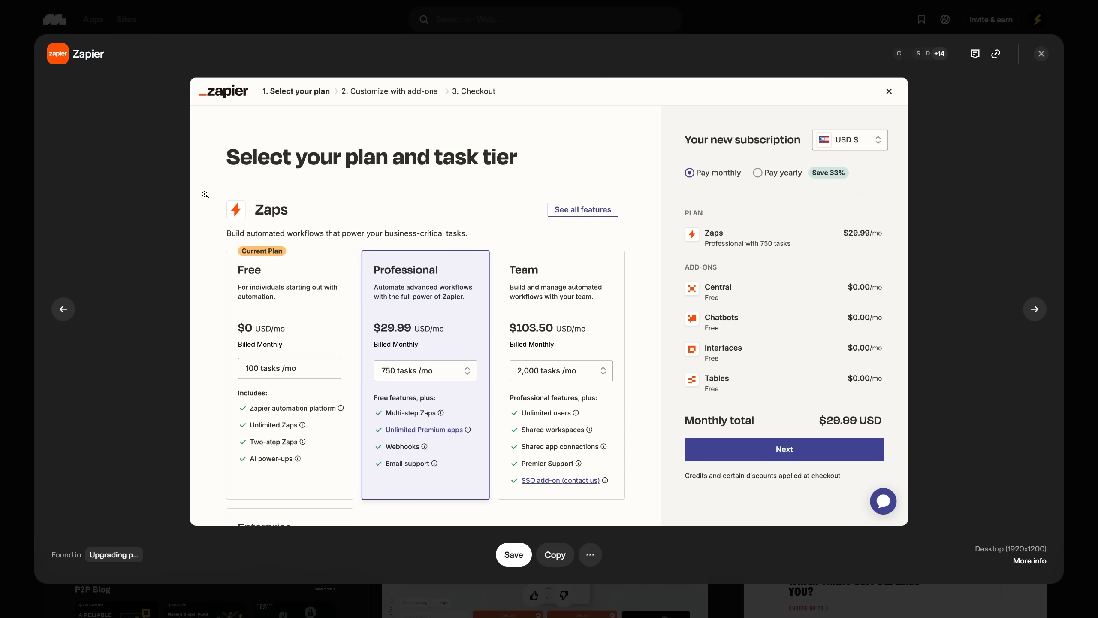
{"action": "left_click", "coordinate": [1042, 53]}
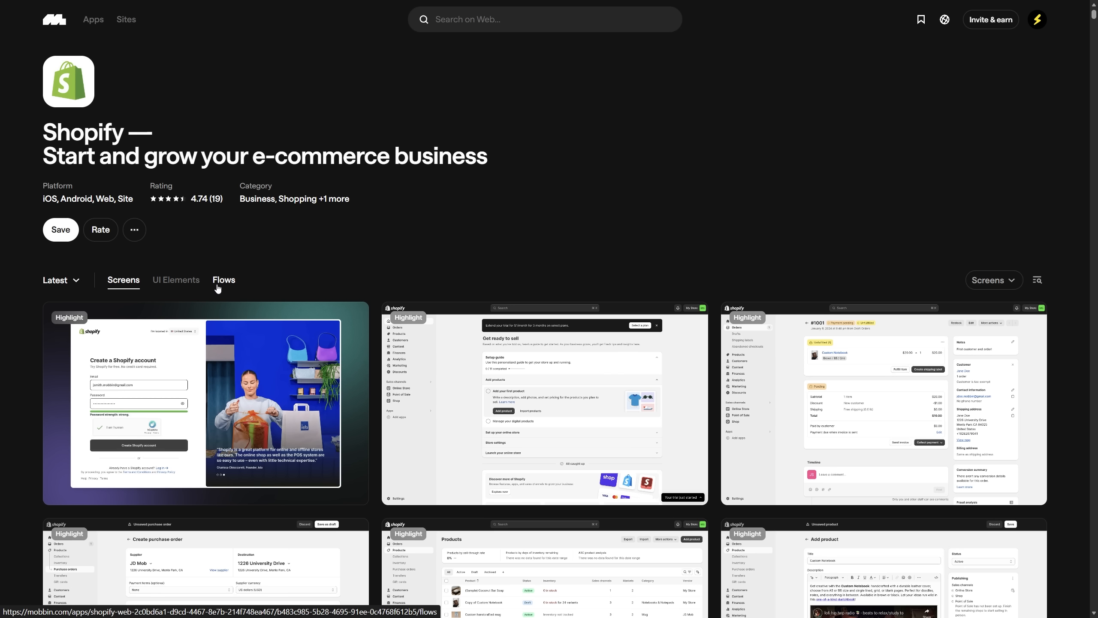
{"action": "left_click", "coordinate": [223, 281]}
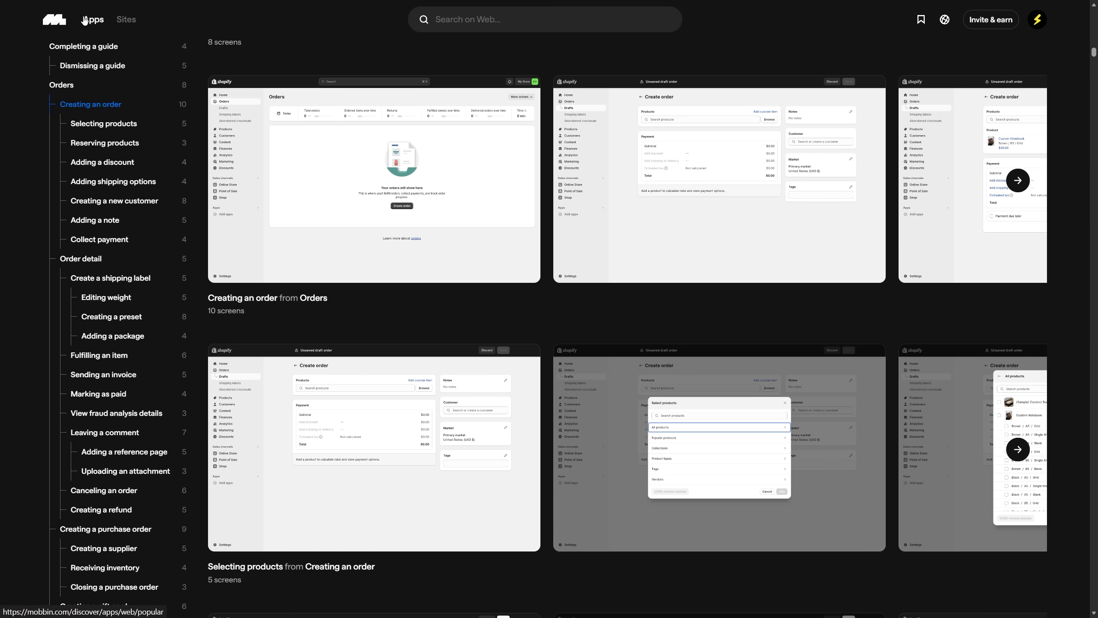
Switch to web animation examples, open Revolut Business and step through the next several example screens.
{"action": "left_click", "coordinate": [93, 19]}
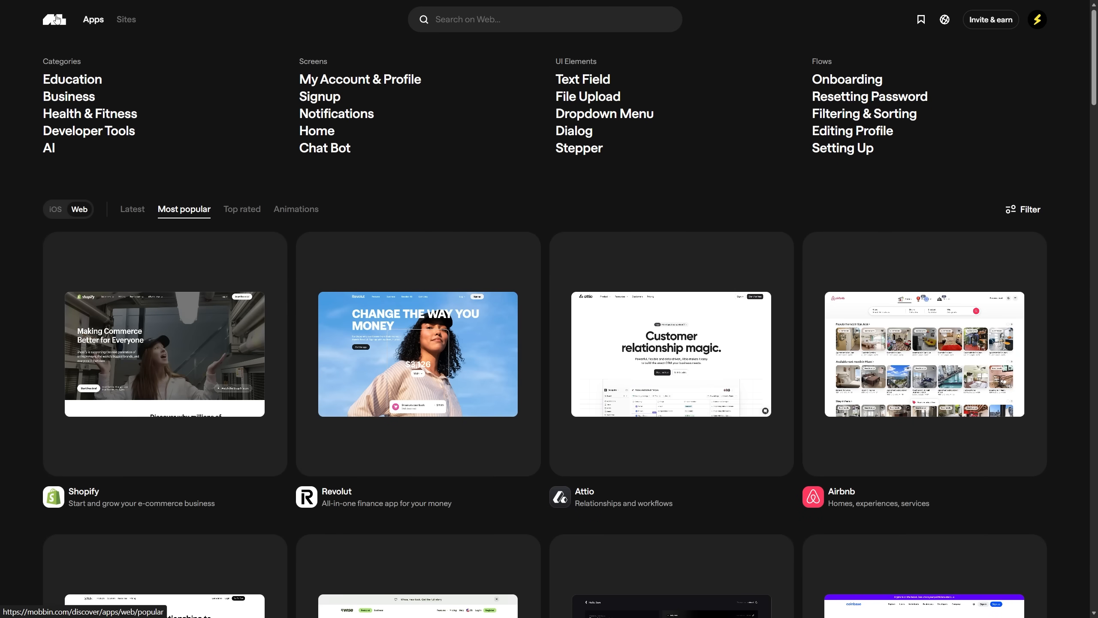
{"action": "left_click", "coordinate": [295, 209]}
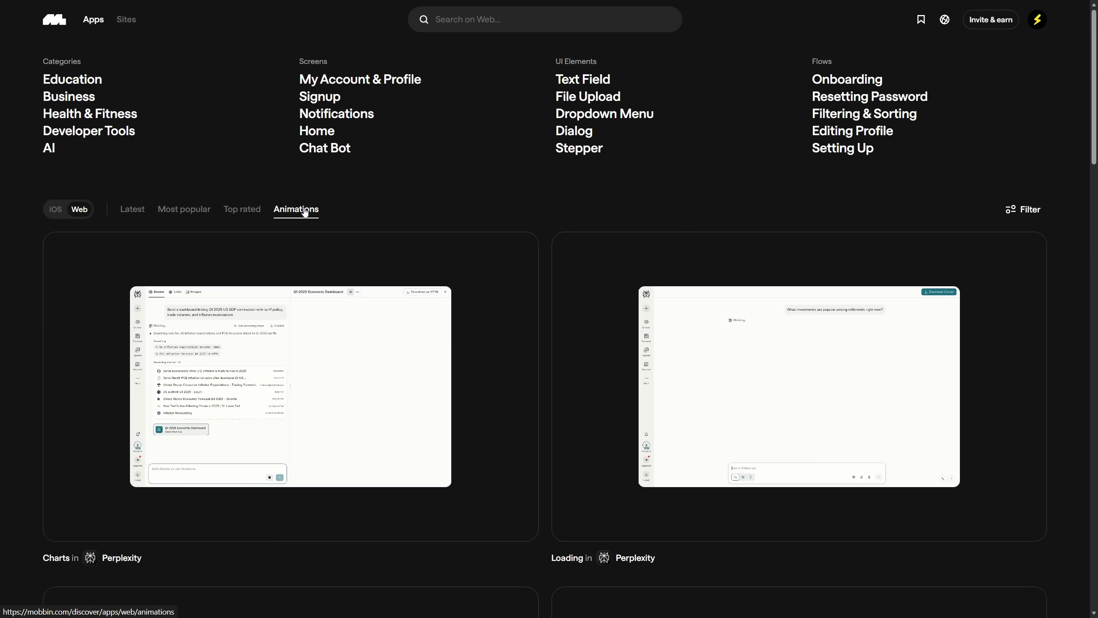
{"action": "scroll", "scroll_direction": "down", "scroll_amount": 3}
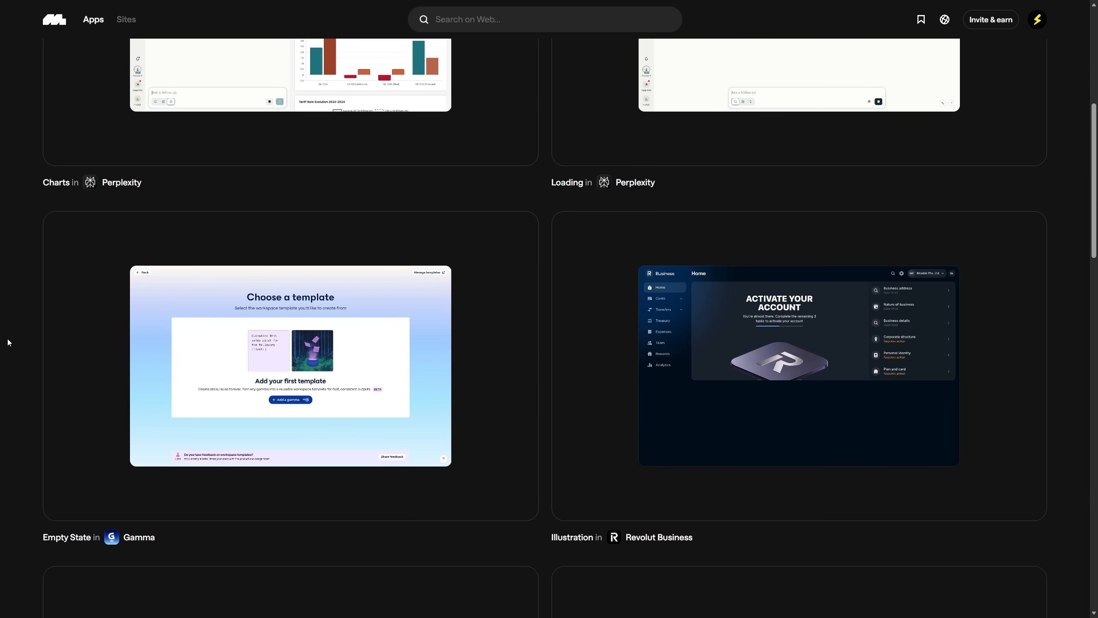
{"action": "left_click", "coordinate": [799, 365]}
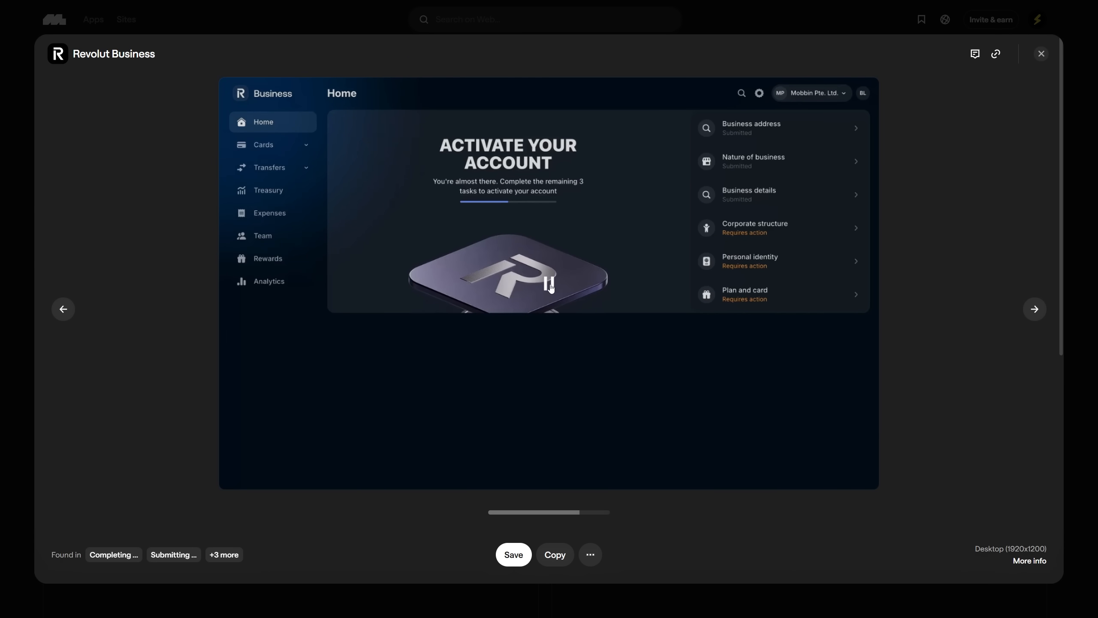
{"action": "left_click", "coordinate": [1035, 309]}
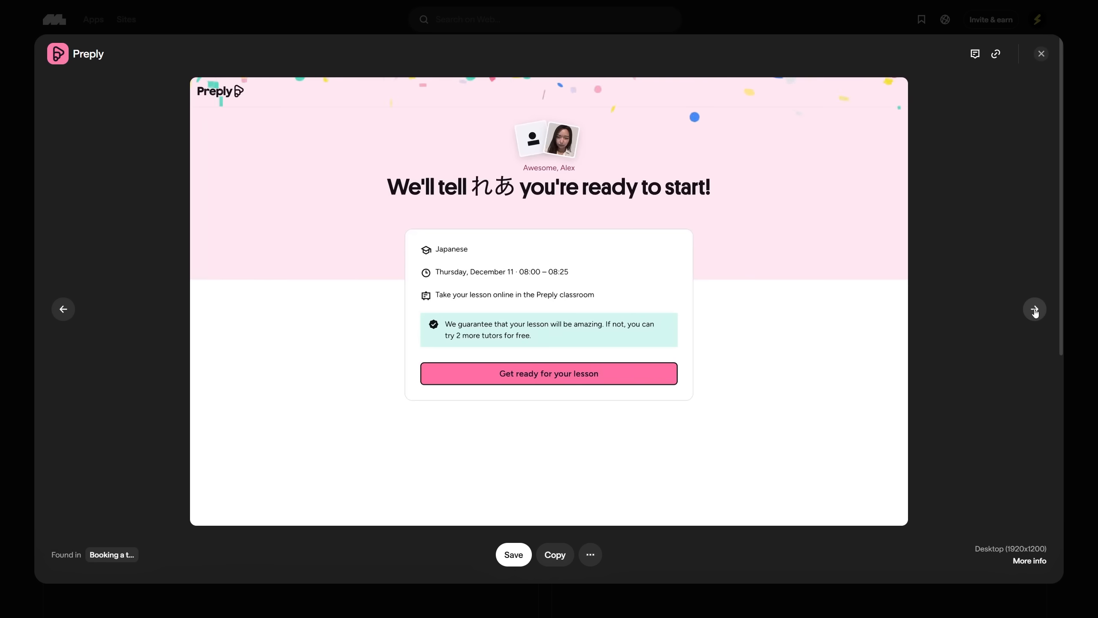
{"action": "left_click", "coordinate": [1034, 309]}
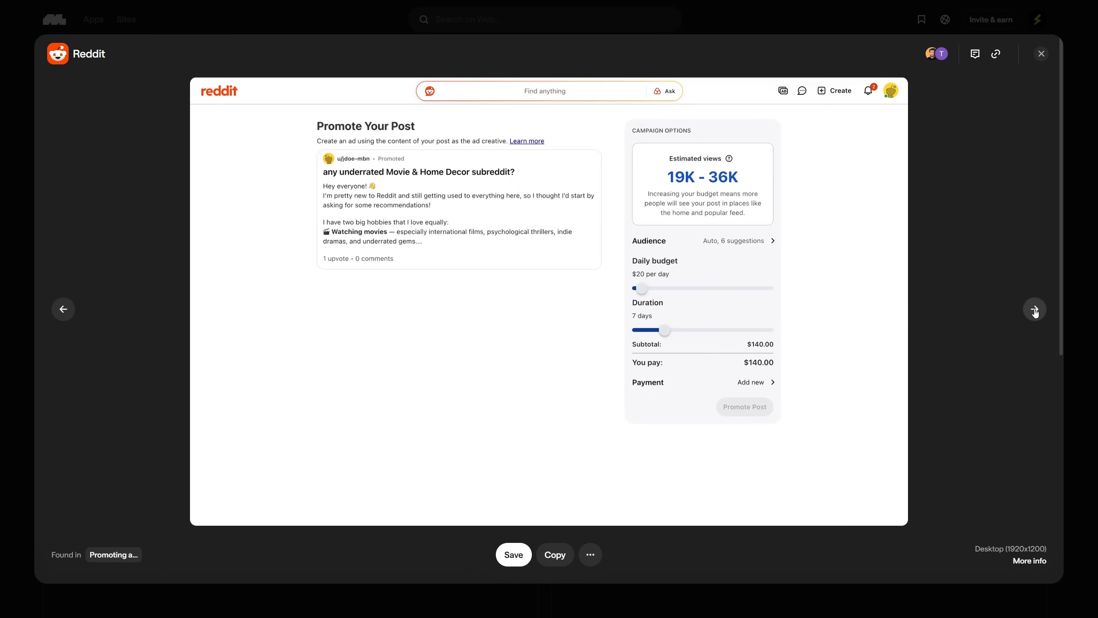
{"action": "left_click", "coordinate": [1035, 309]}
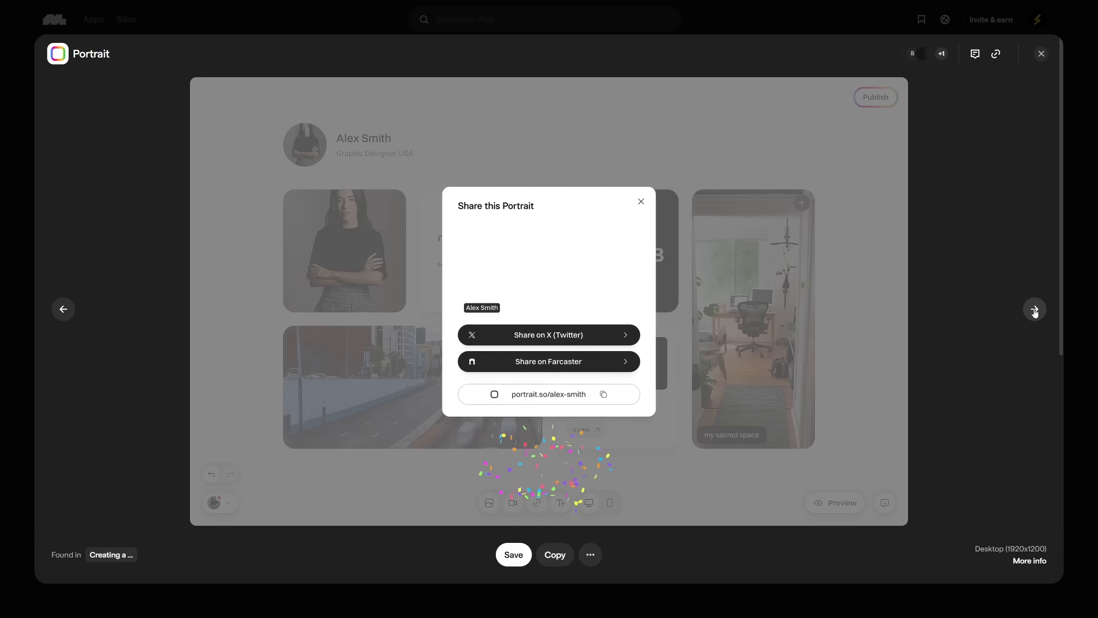
{"action": "left_click", "coordinate": [1035, 309]}
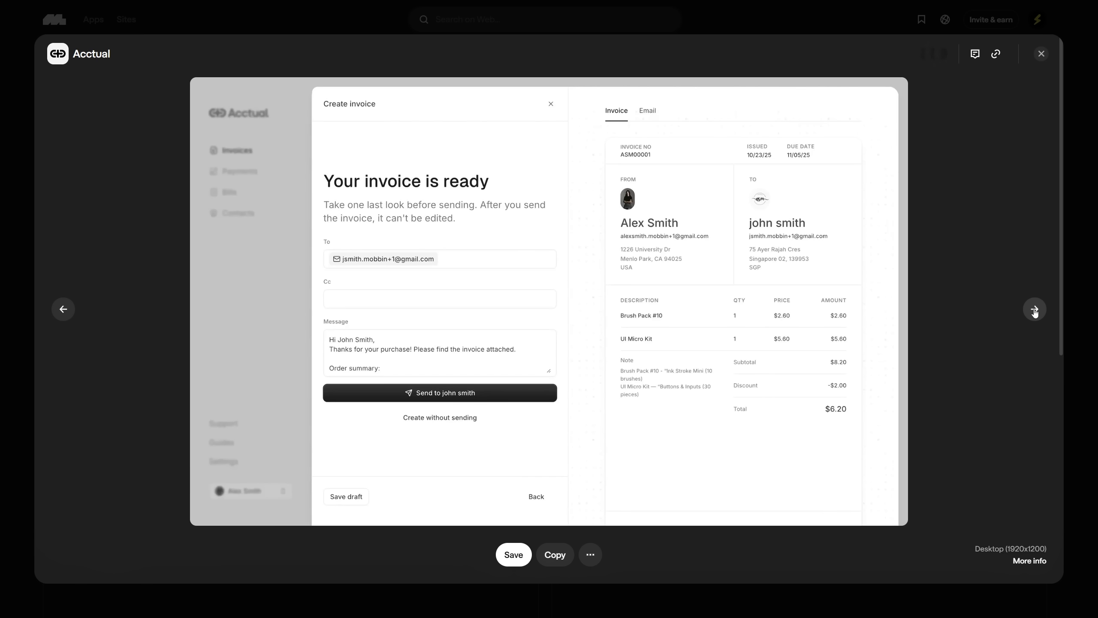
{"action": "left_click", "coordinate": [535, 497]}
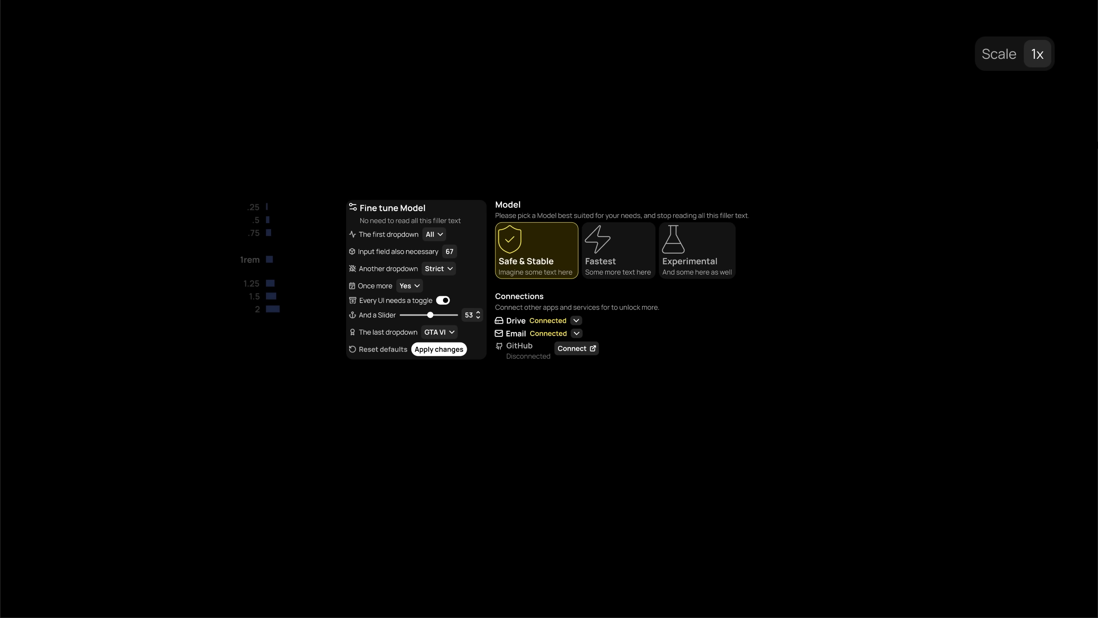
{"action": "left_click", "coordinate": [1038, 53]}
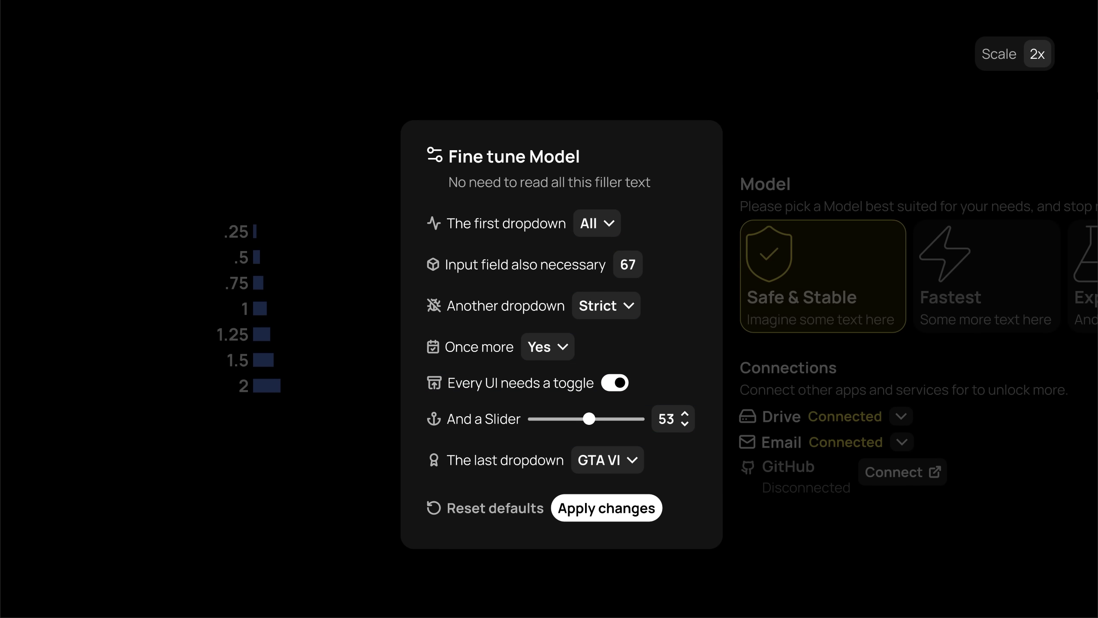
Apply 2rem padding and right-aligned dropdowns to the Fine tune Model panel, then focus the Model and Connections section.
{"action": "left_click", "coordinate": [1041, 53]}
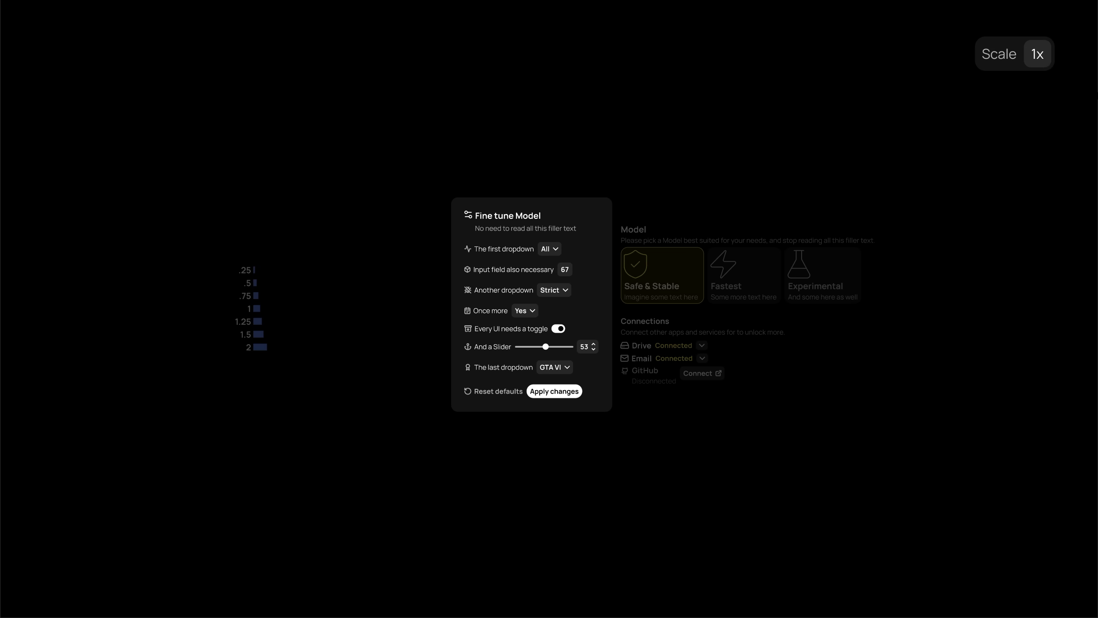
{"action": "left_click", "coordinate": [1039, 54]}
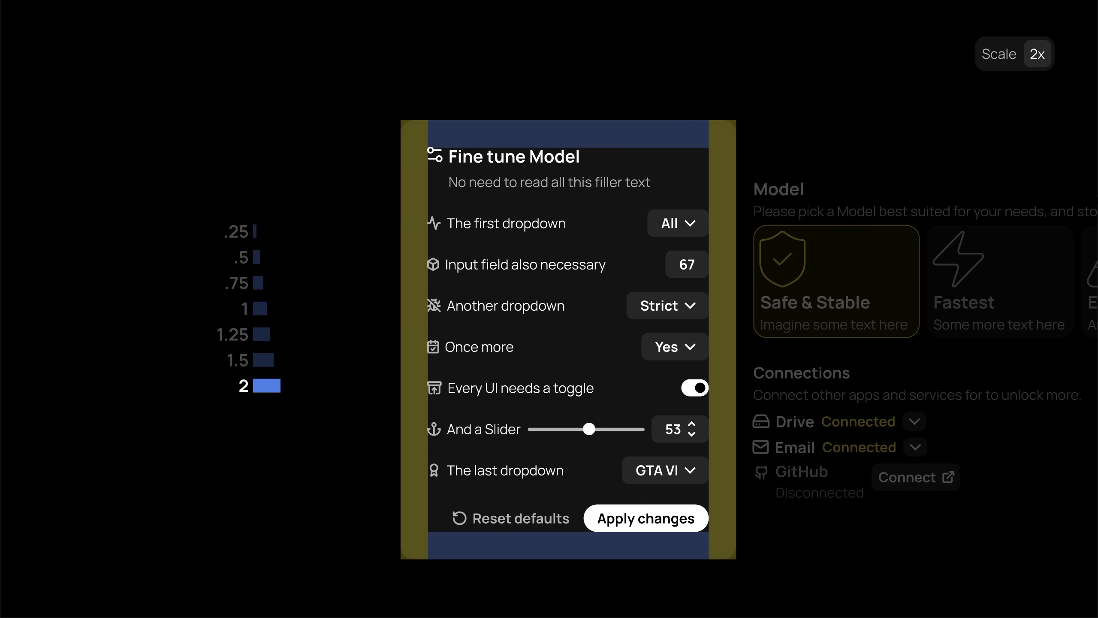
{"action": "left_click", "coordinate": [262, 360]}
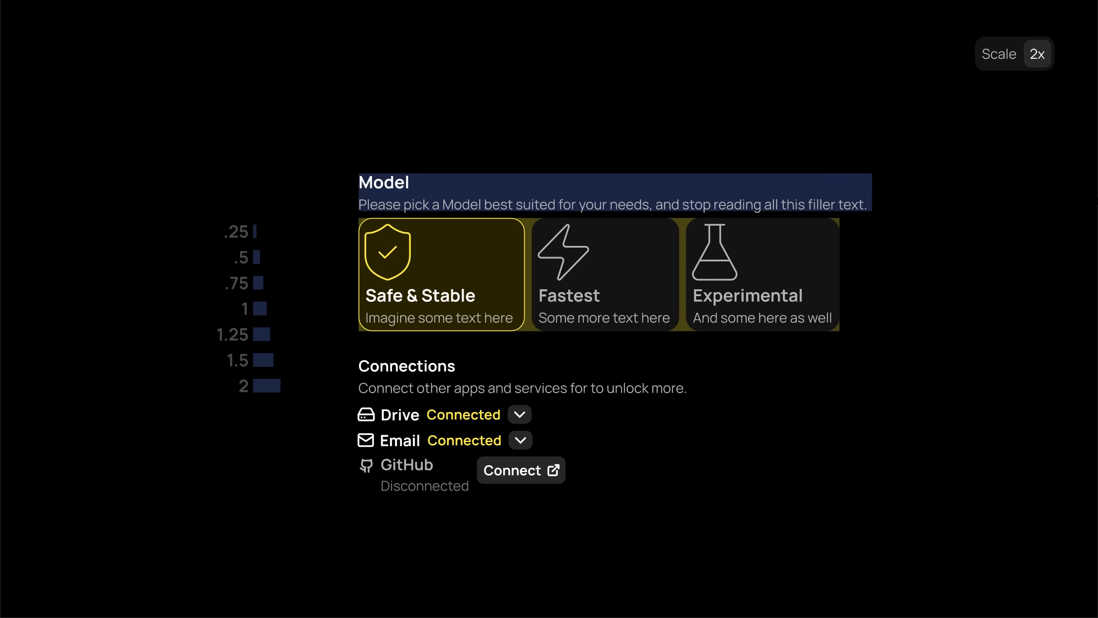
Widen the gaps between the Model cards and stretch the connection rows to full width.
{"action": "left_click", "coordinate": [262, 308]}
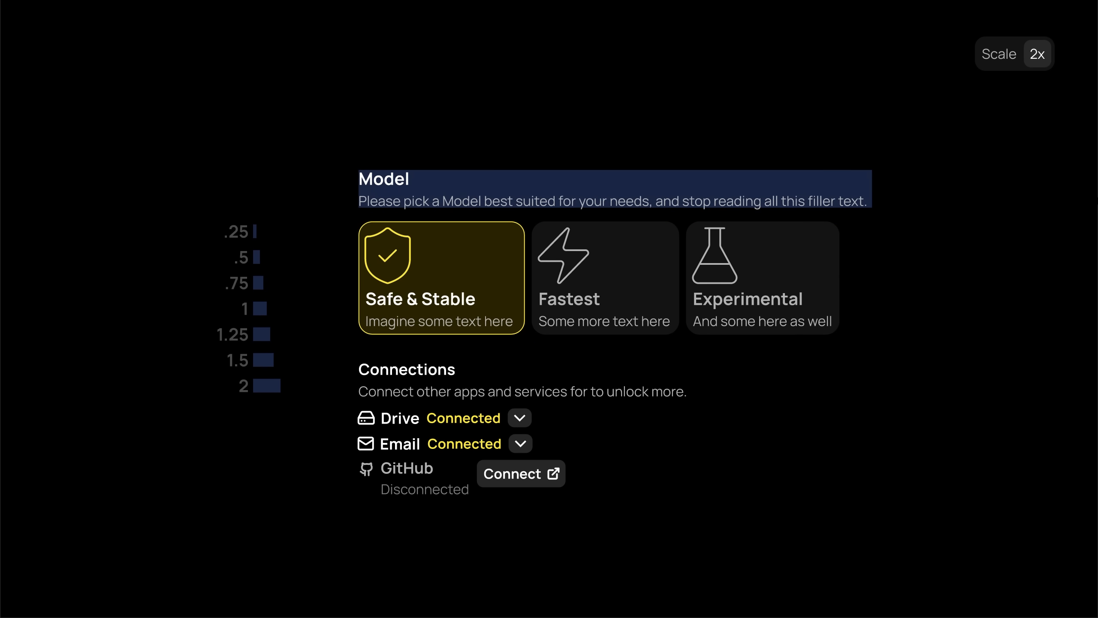
{"action": "left_click", "coordinate": [244, 258]}
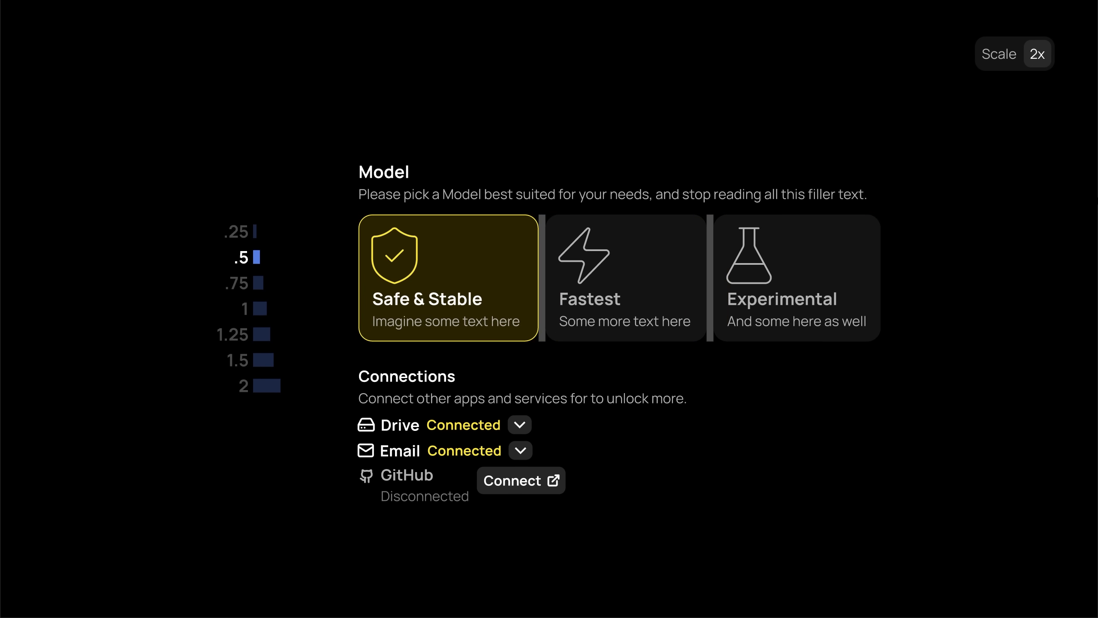
{"action": "left_click", "coordinate": [245, 308]}
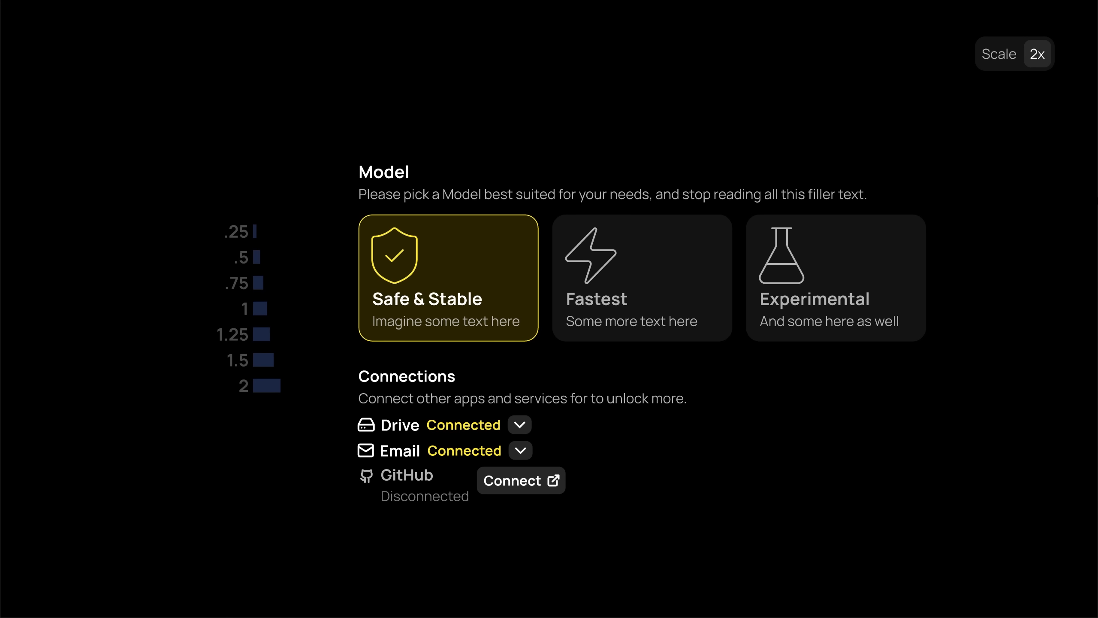
Push connection statuses to the right and show both panels side by side at 2x.
{"action": "left_click", "coordinate": [243, 257]}
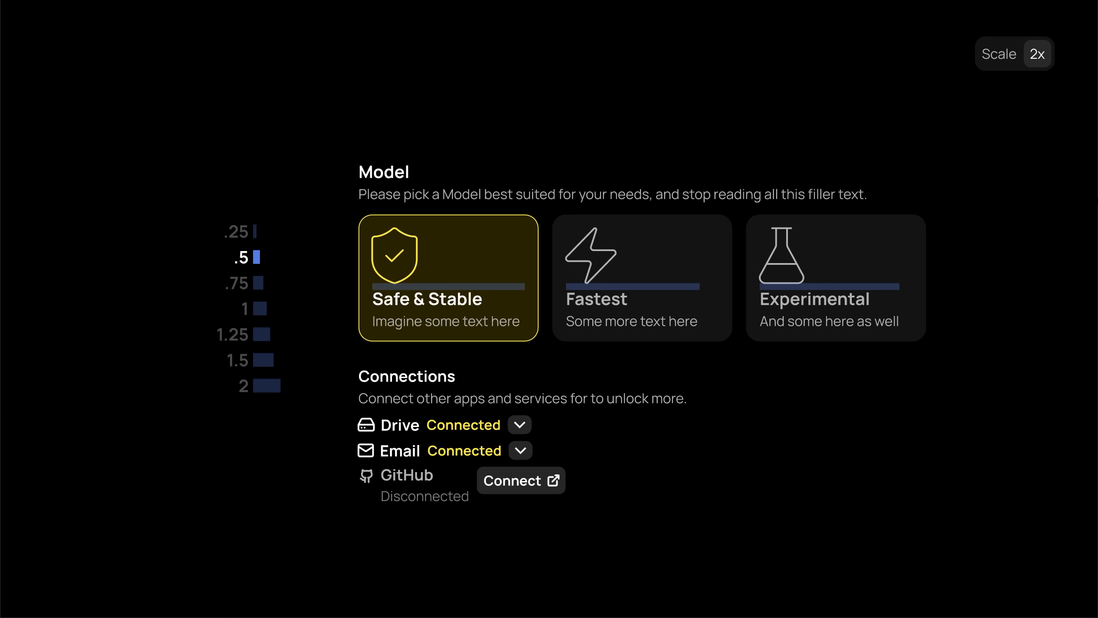
{"action": "left_click", "coordinate": [245, 308]}
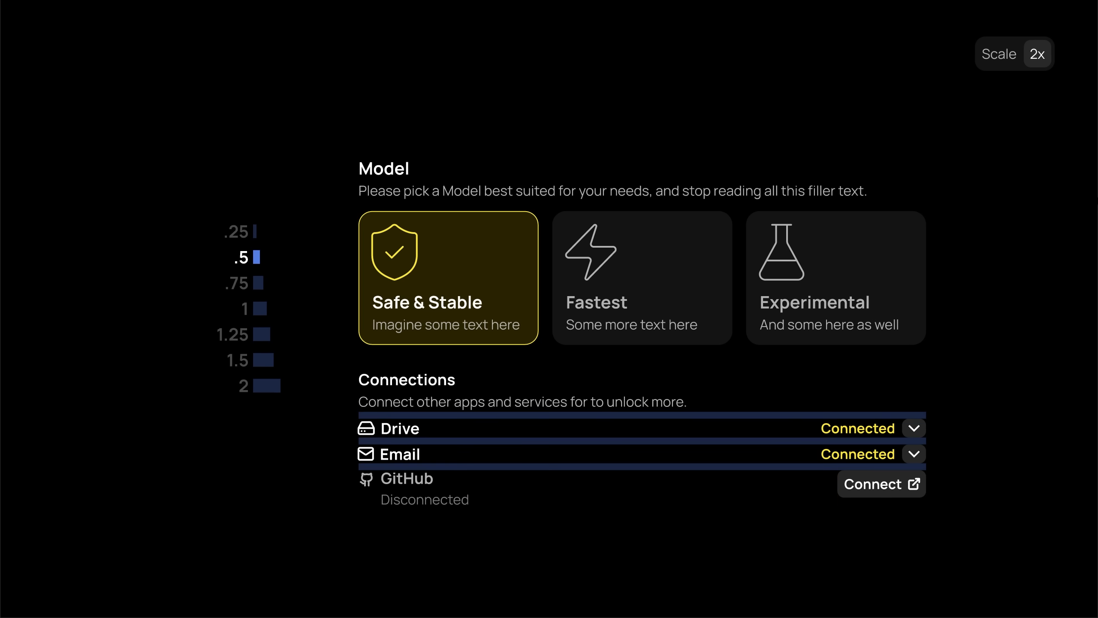
{"action": "left_click", "coordinate": [244, 308]}
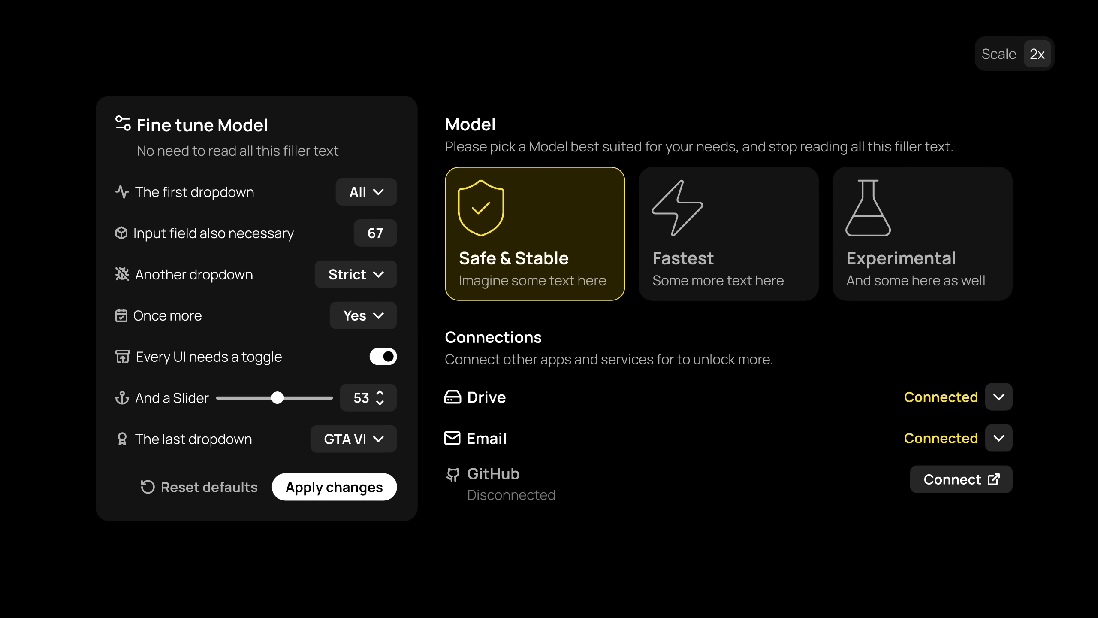
Label rem steps .5, 1 and 1.5 as small, medium and large radius with an arrow to the card's corner.
{"action": "left_click", "coordinate": [1039, 53]}
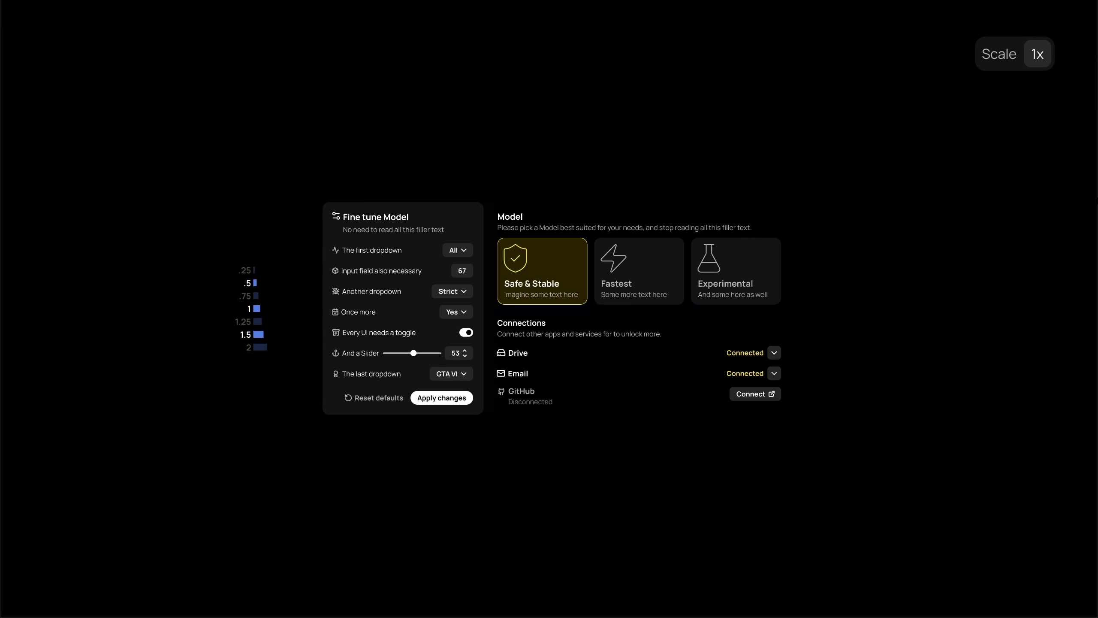
{"action": "left_click", "coordinate": [1038, 54]}
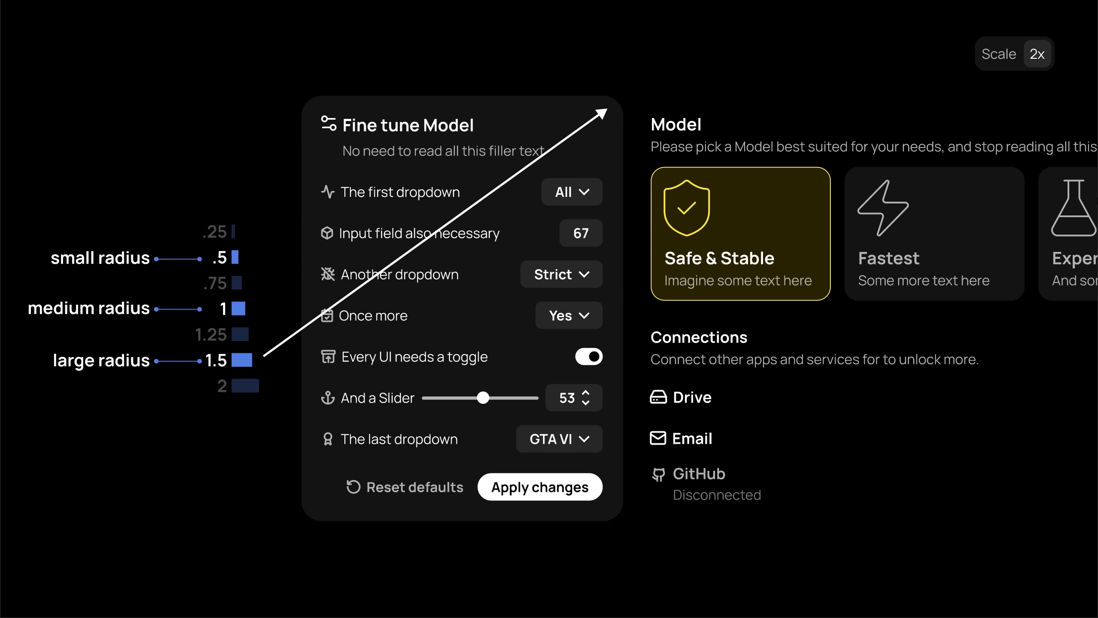
Reveal three nested rounded squares at 4x with 1rem padding and radii 1.5rem, 1rem, .5rem.
{"action": "left_click", "coordinate": [1039, 53]}
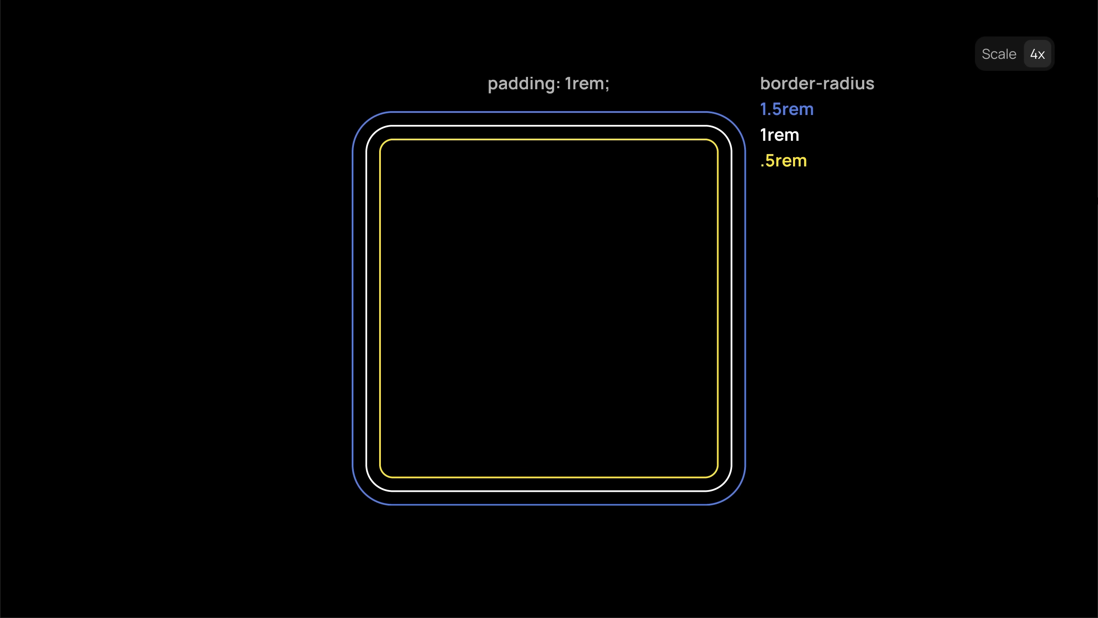